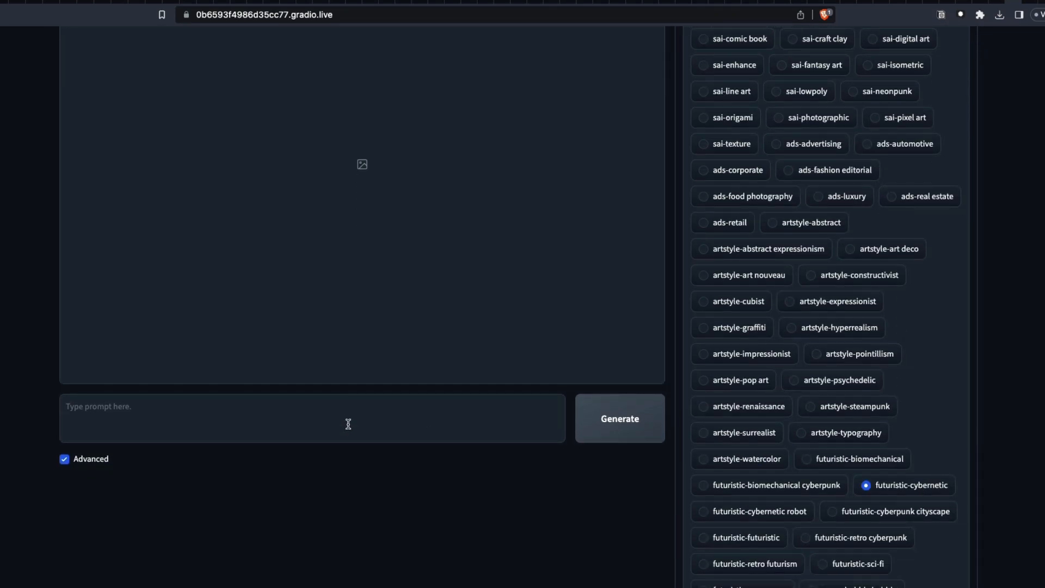
Switch to the github.com/lllyasviel/Fooocus repository tab.
left_click(620, 418)
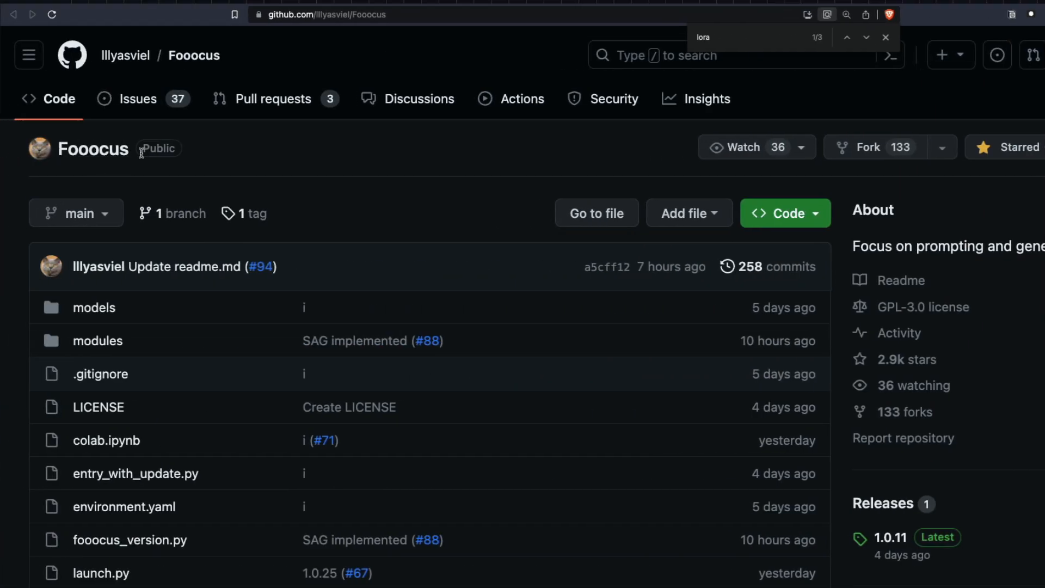
scroll("down", 3)
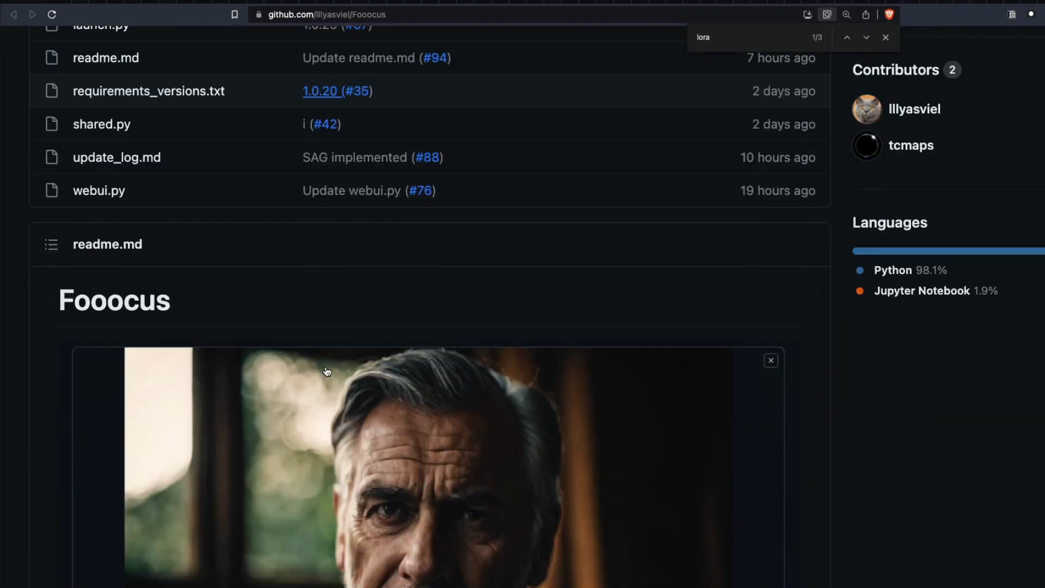
scroll("down", 3)
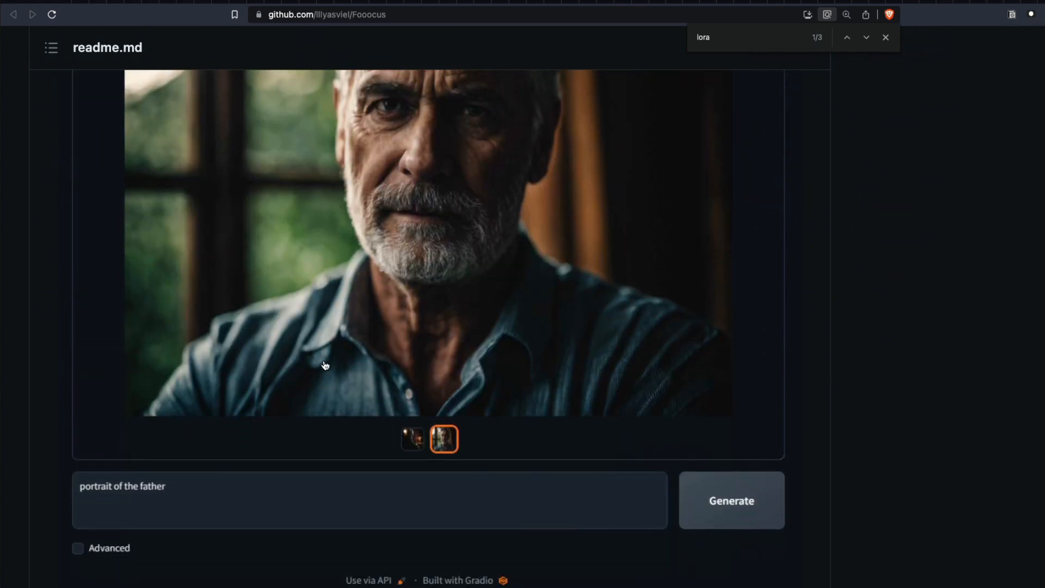
mouse_move(516, 481)
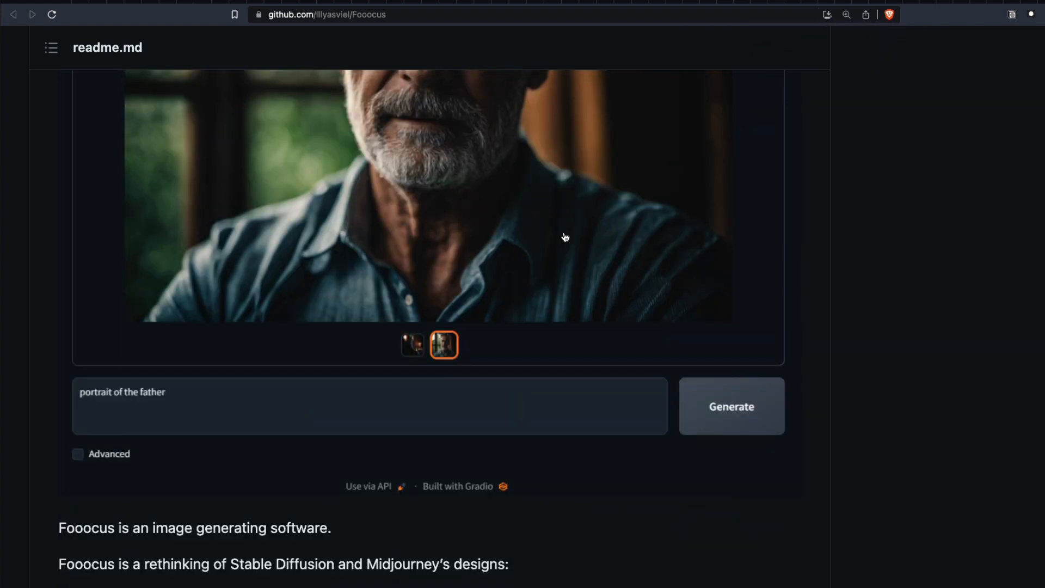
scroll("down", 3)
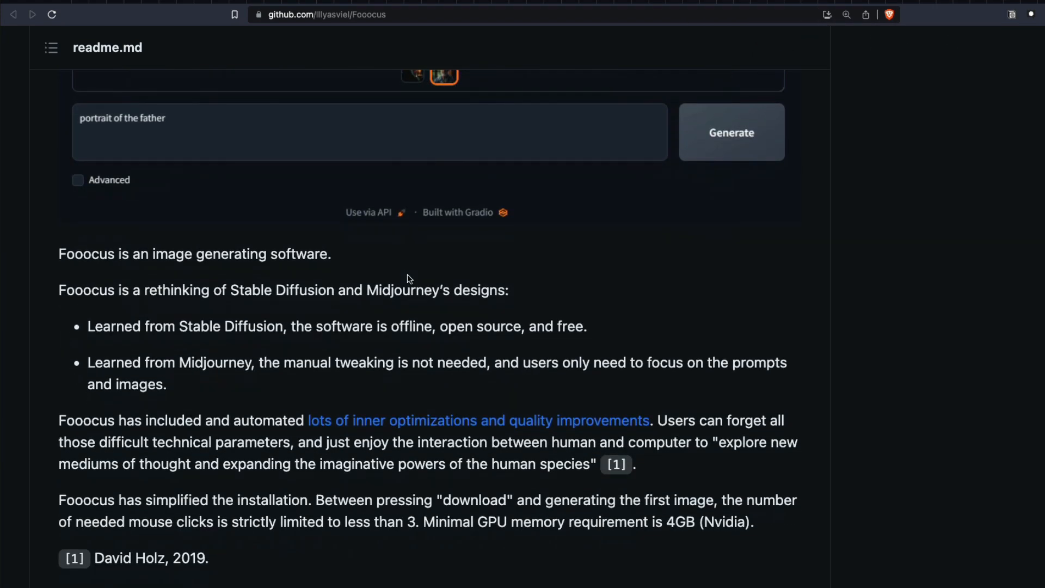
scroll("down", 3)
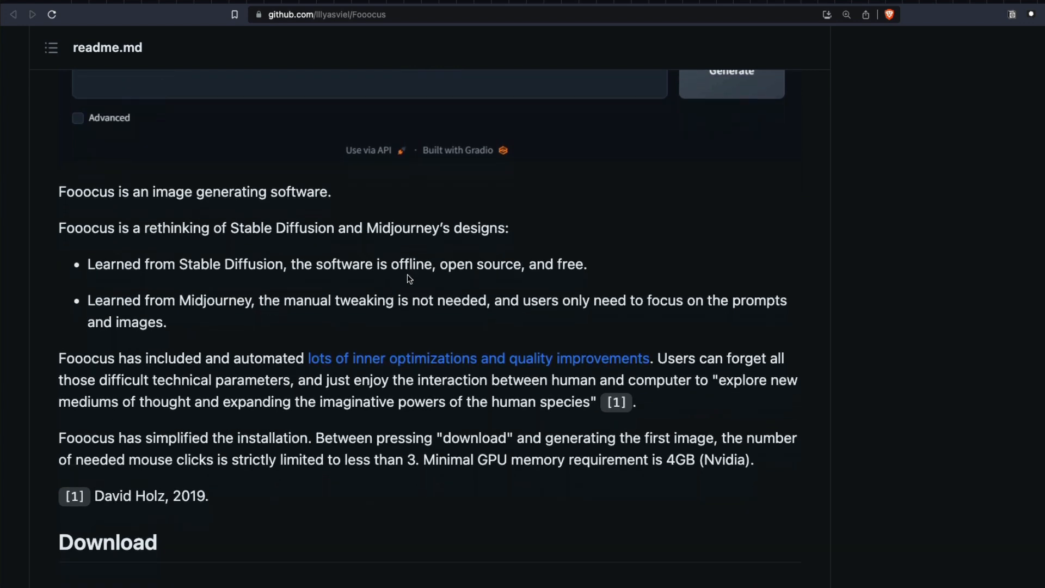
scroll("down", 3)
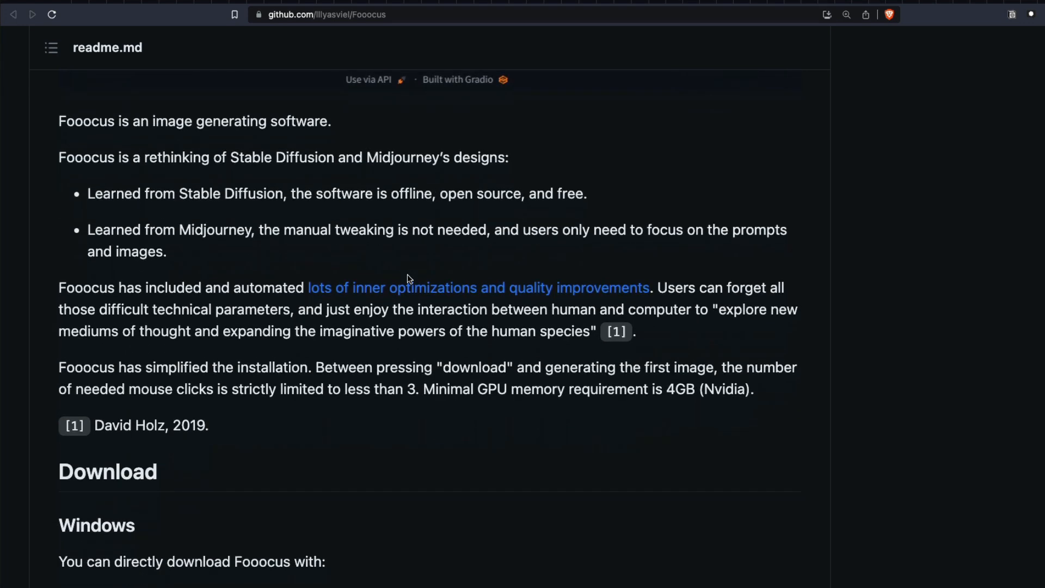
scroll("down", 3)
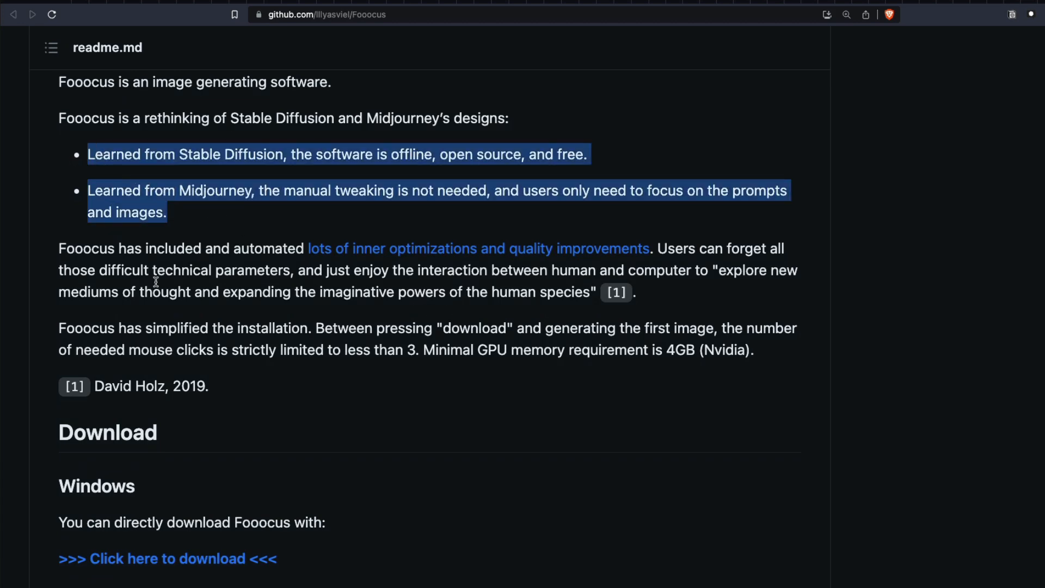
left_click(434, 408)
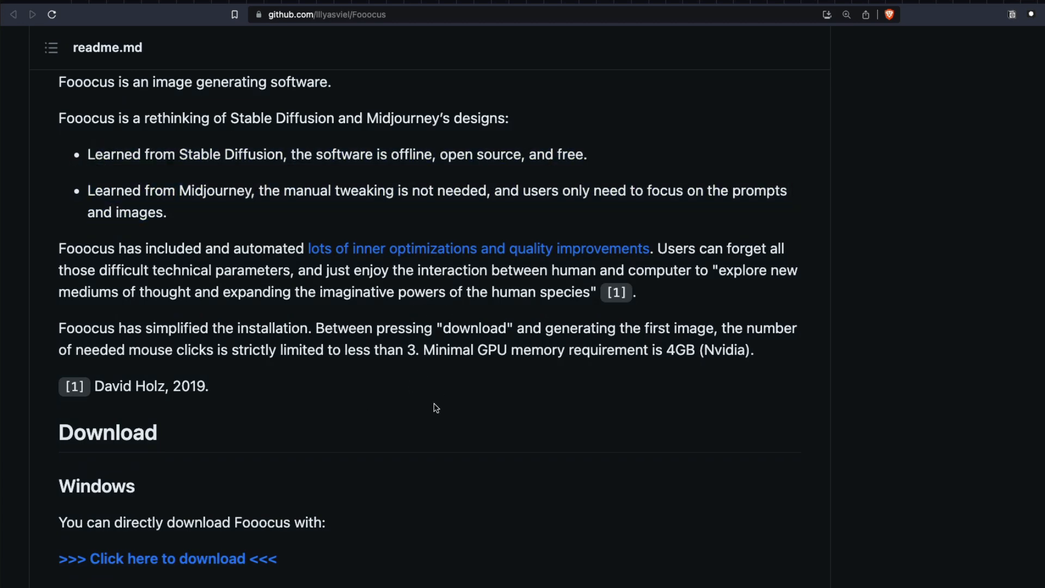
scroll("down", 3)
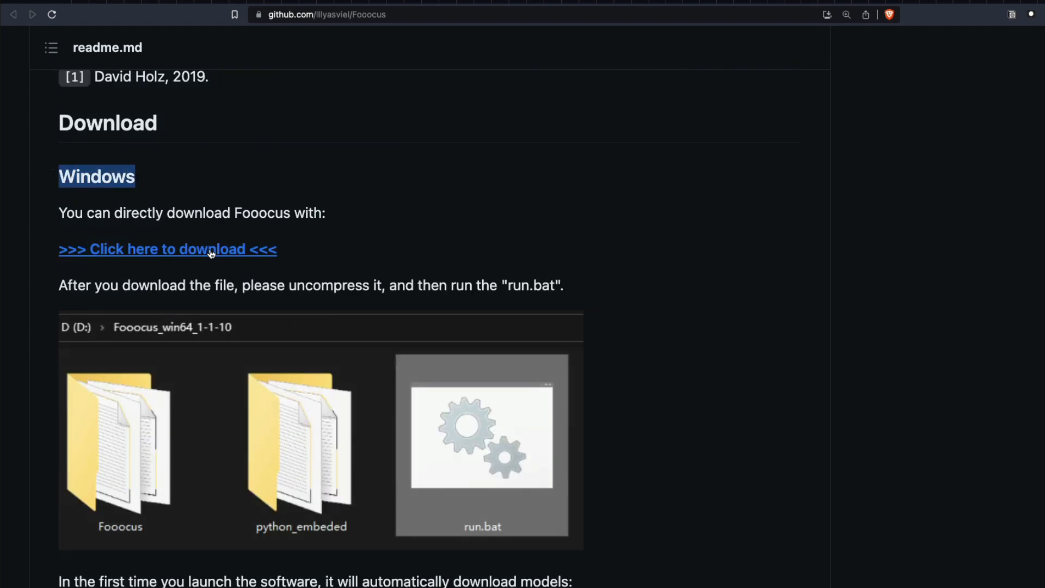
Scroll the readme and highlight the minimum GPU and system memory requirements.
scroll("down", 3)
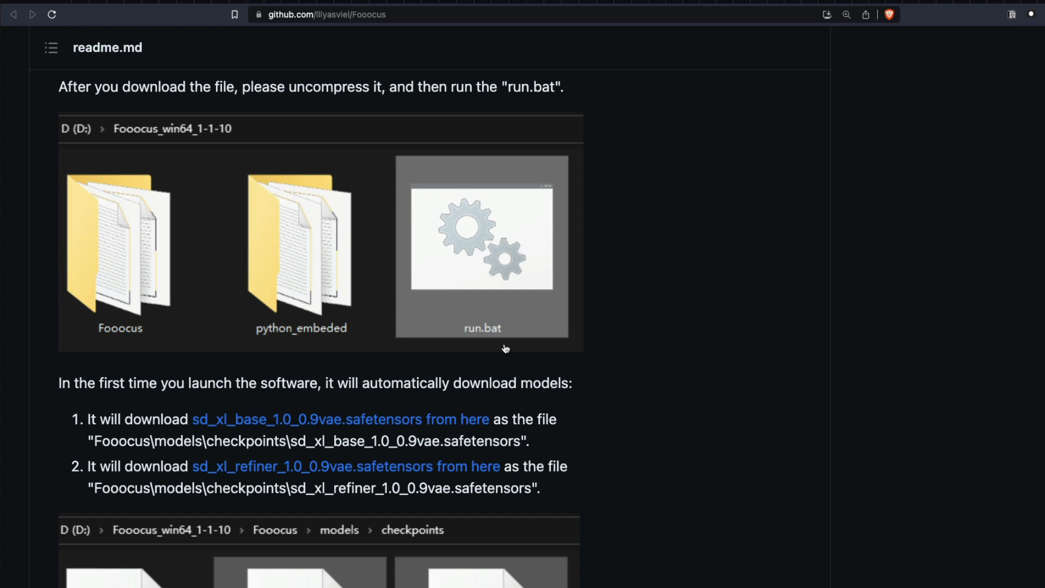
mouse_move(614, 365)
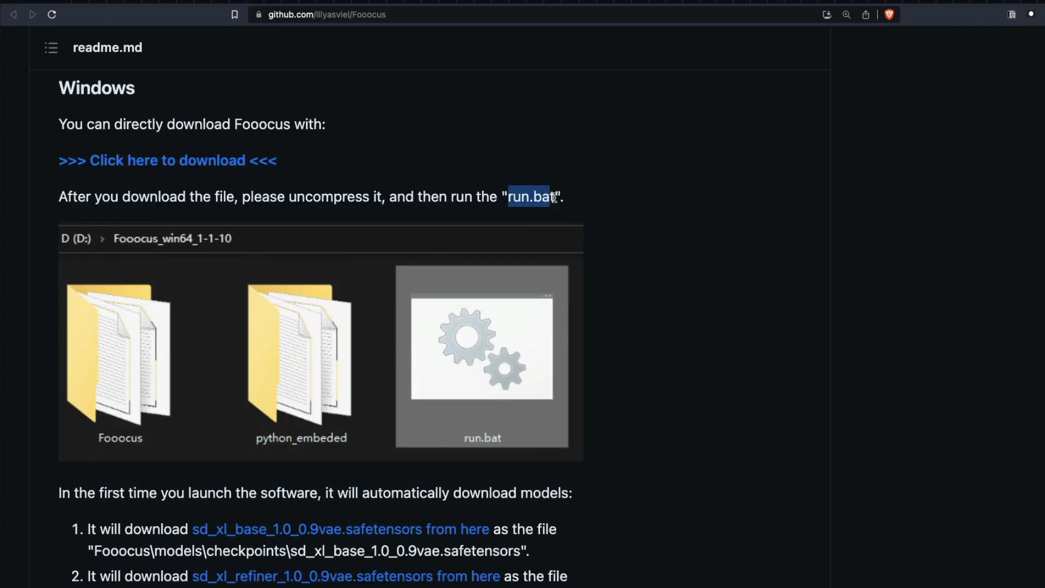
scroll("down", 3)
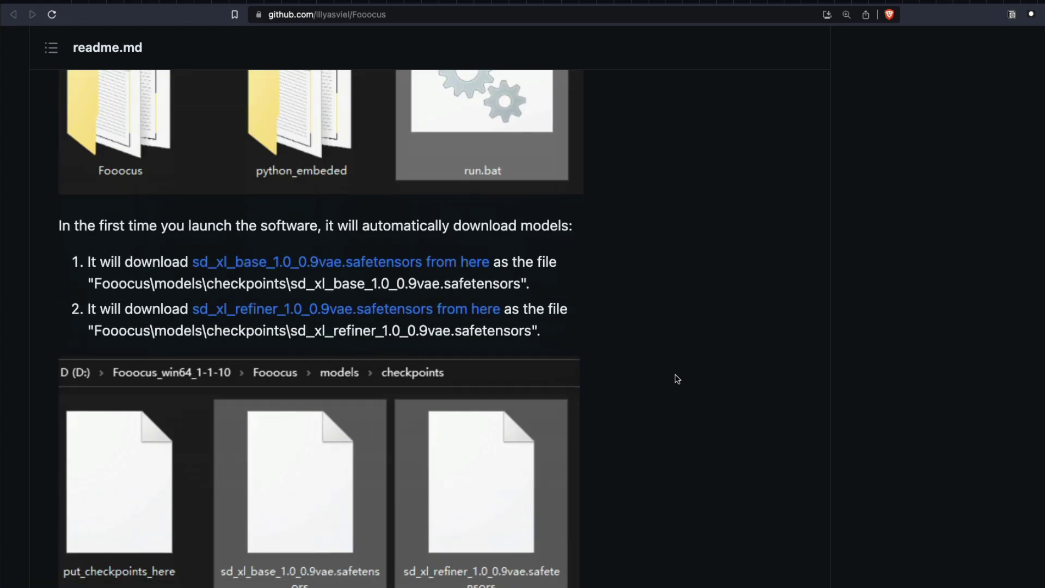
scroll("down", 3)
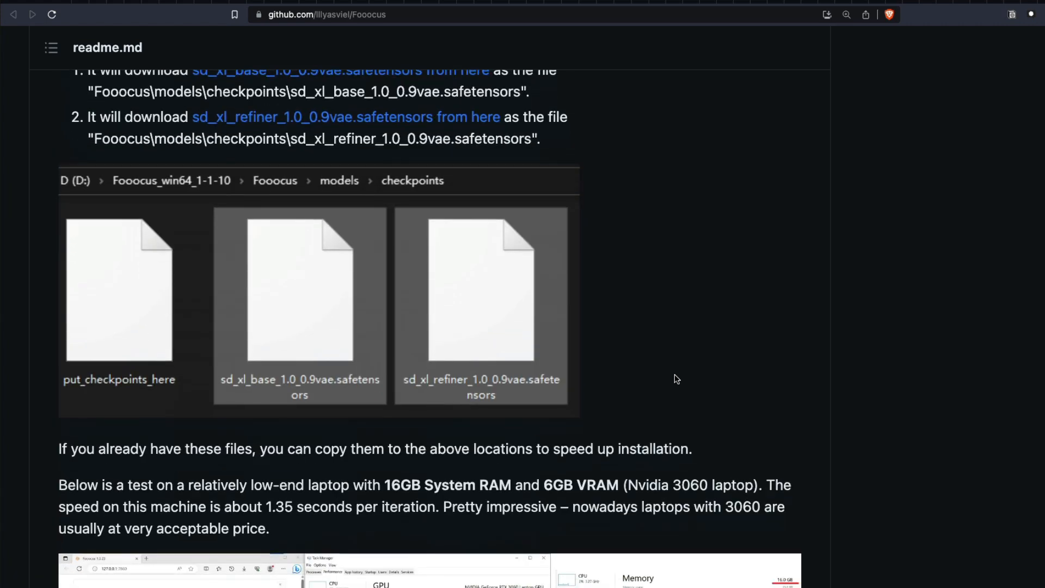
scroll("down", 3)
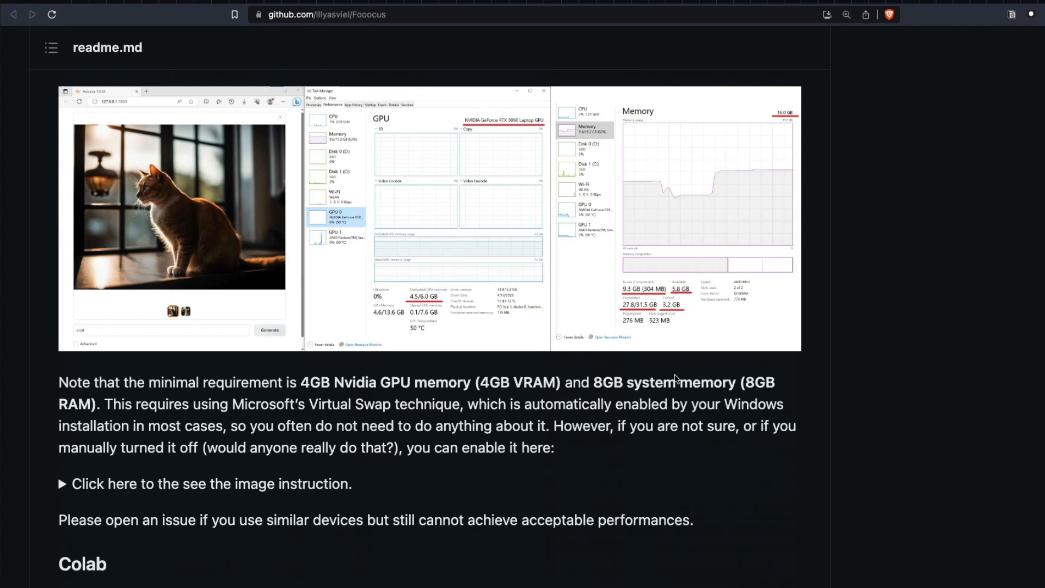
scroll("down", 3)
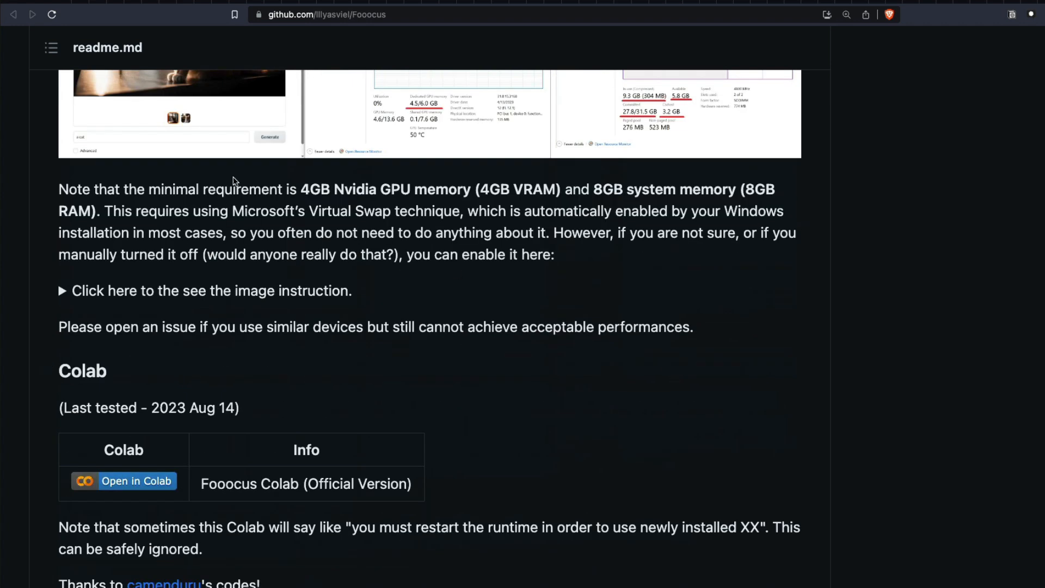
left_click_drag(301, 189, 558, 189)
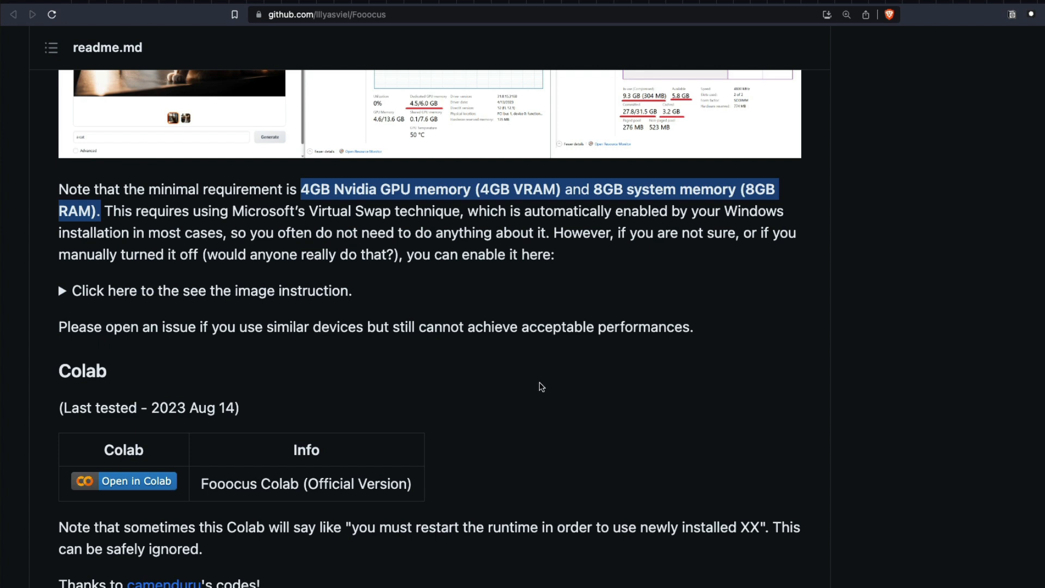
Open the official Fooocus Colab notebook from the readme's Colab section.
scroll("down", 3)
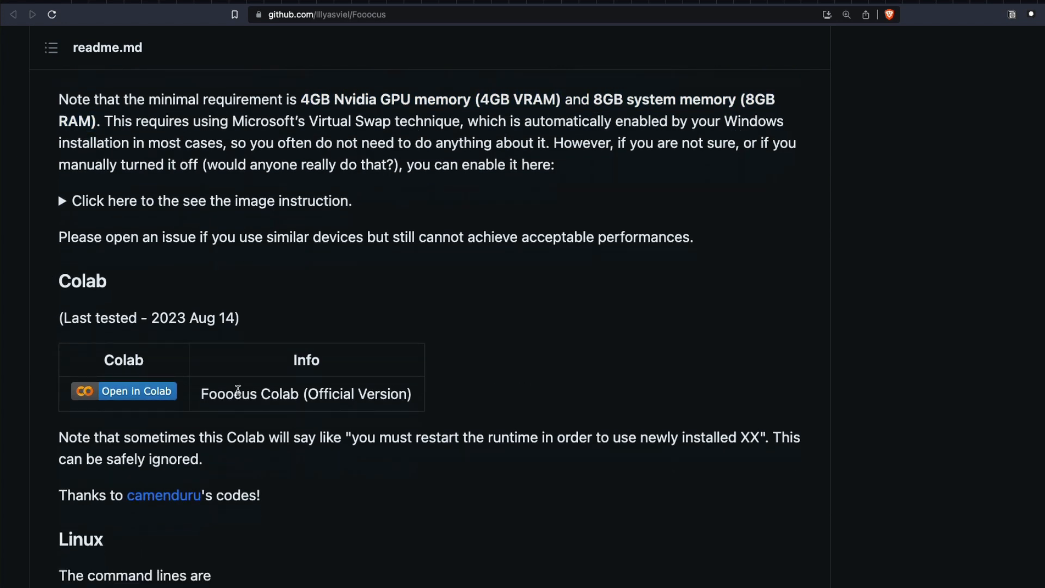
mouse_move(150, 392)
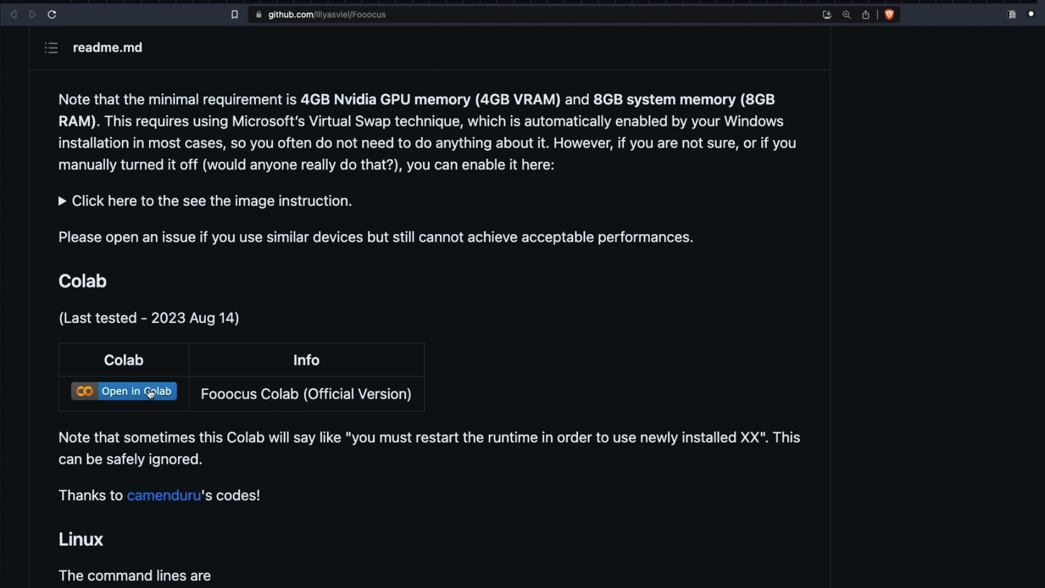
left_click(124, 391)
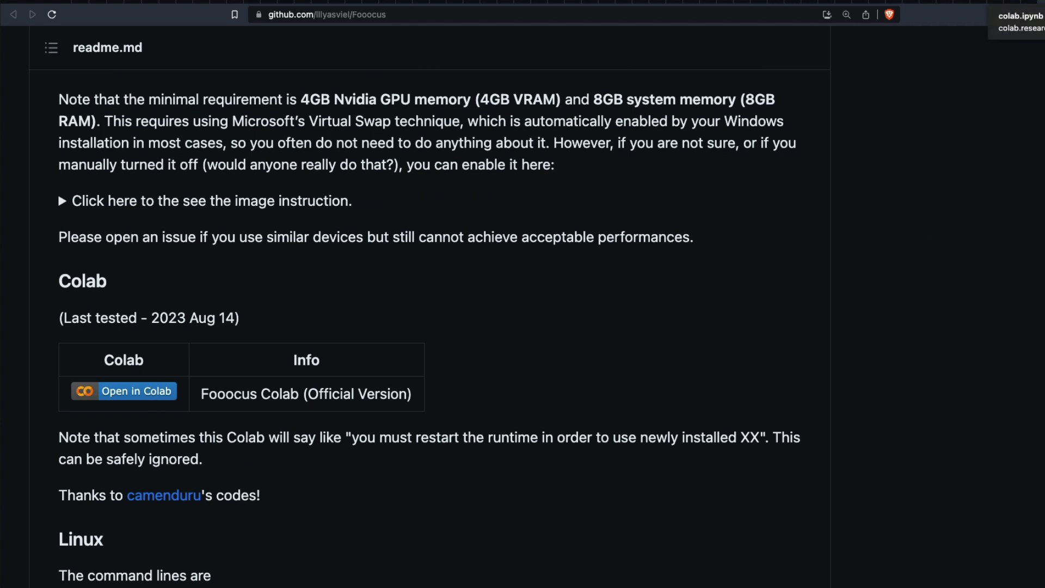
scroll("down", 3)
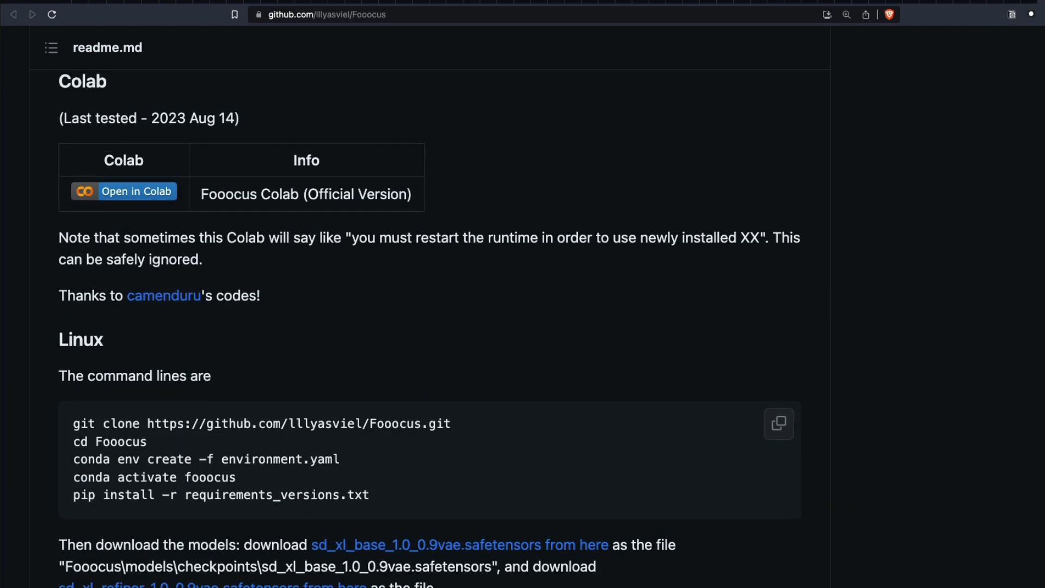
In the Colab notebook, confirm the runtime type is T4 GPU without changing it.
left_click(136, 191)
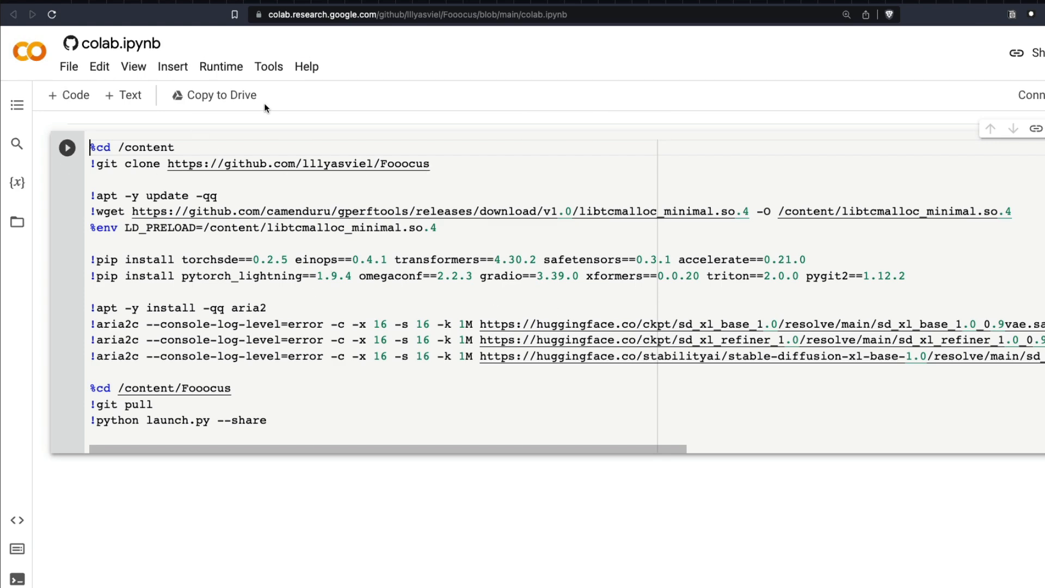
left_click(221, 66)
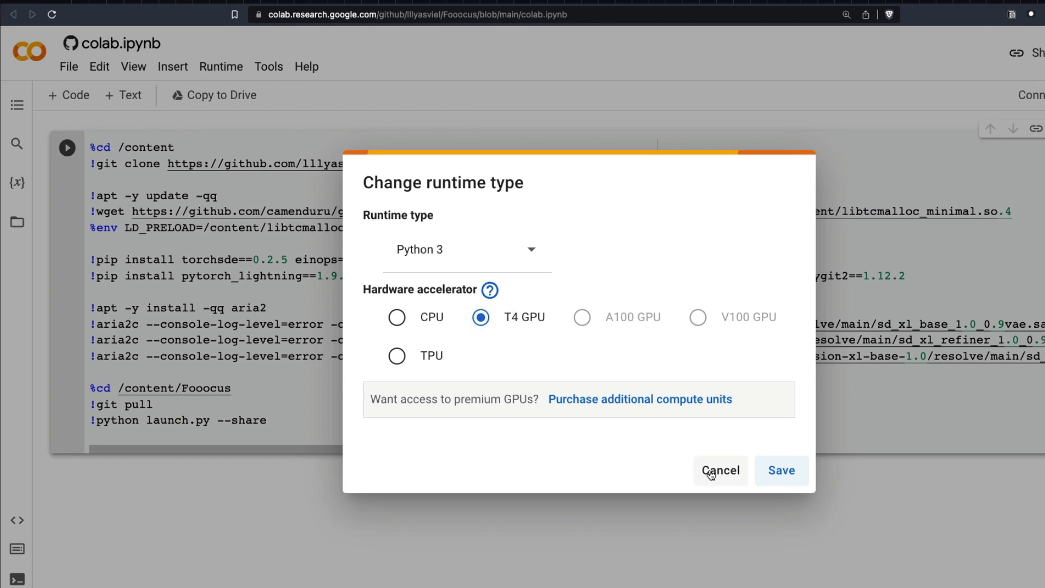
left_click(720, 471)
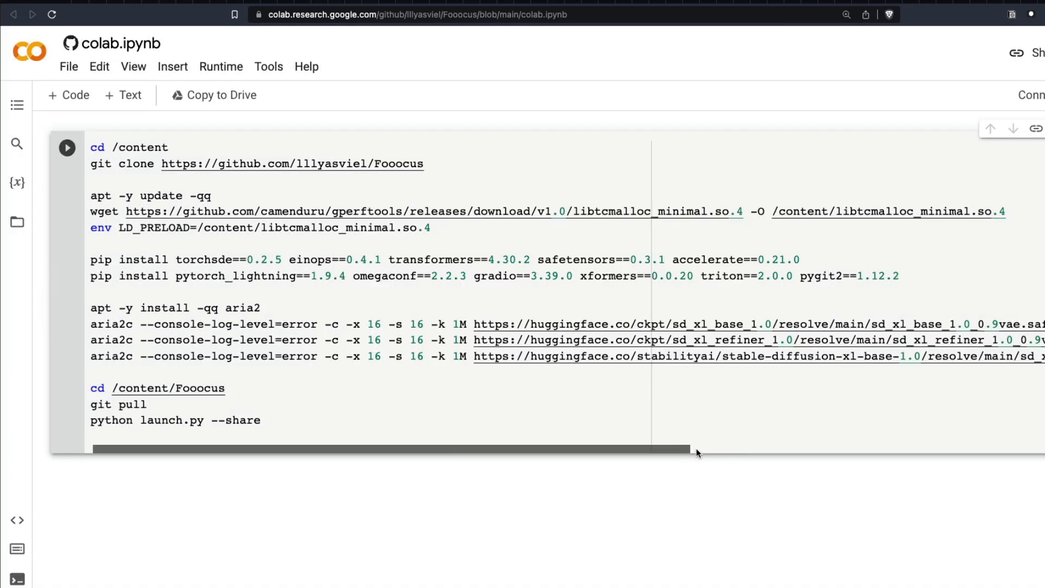
left_click_drag(697, 450, 946, 450)
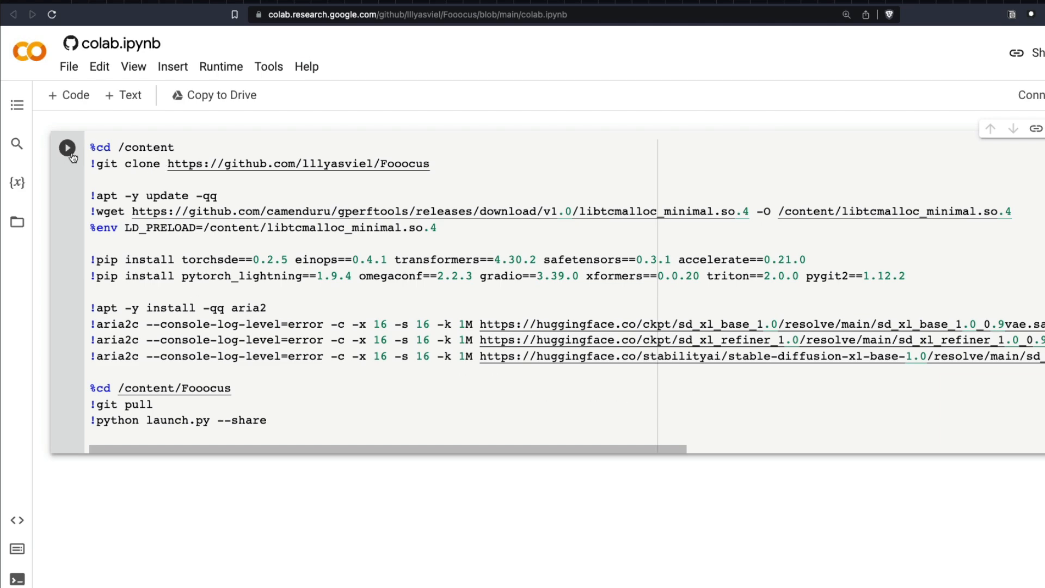
Run the Fooocus setup cell, accepting the notebook warning, to install and launch Fooocus.
left_click(67, 148)
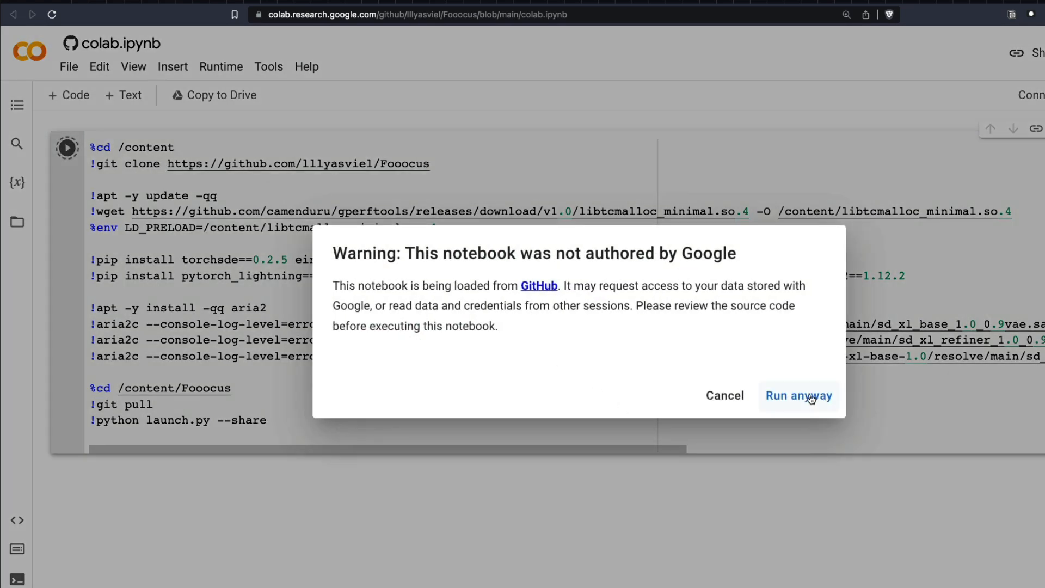
left_click(799, 395)
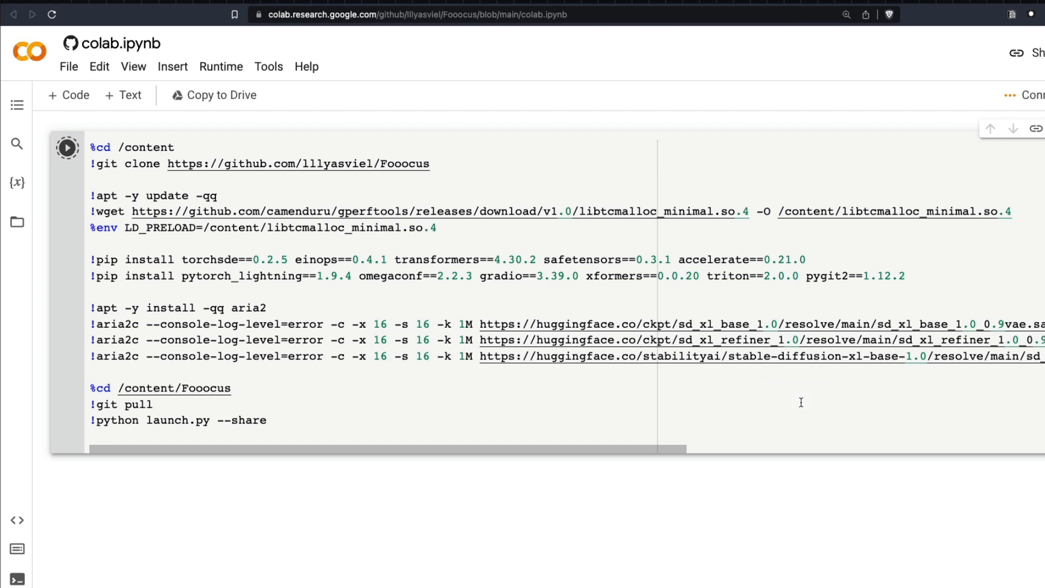
mouse_move(777, 416)
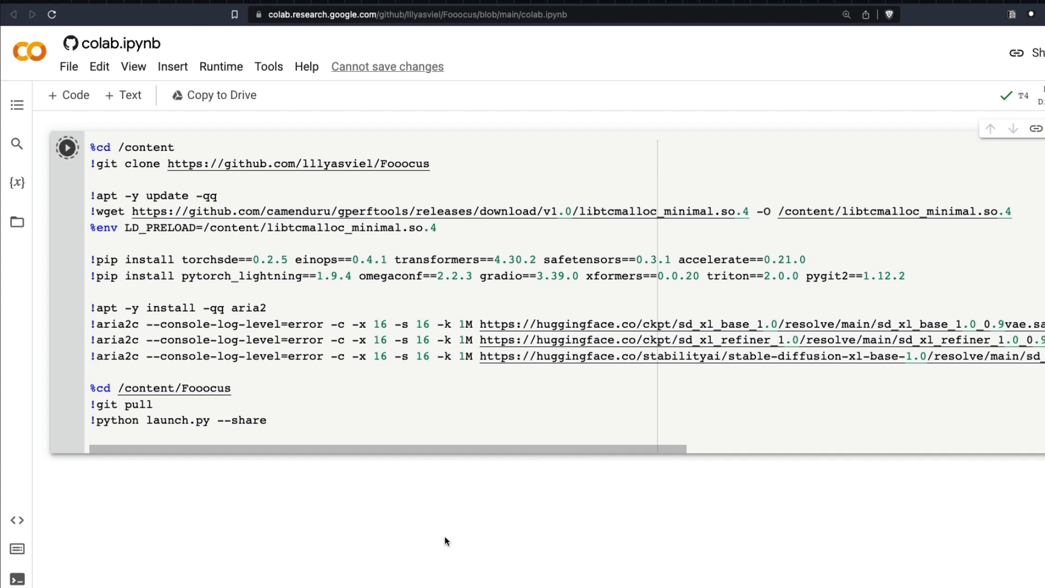
left_click(67, 147)
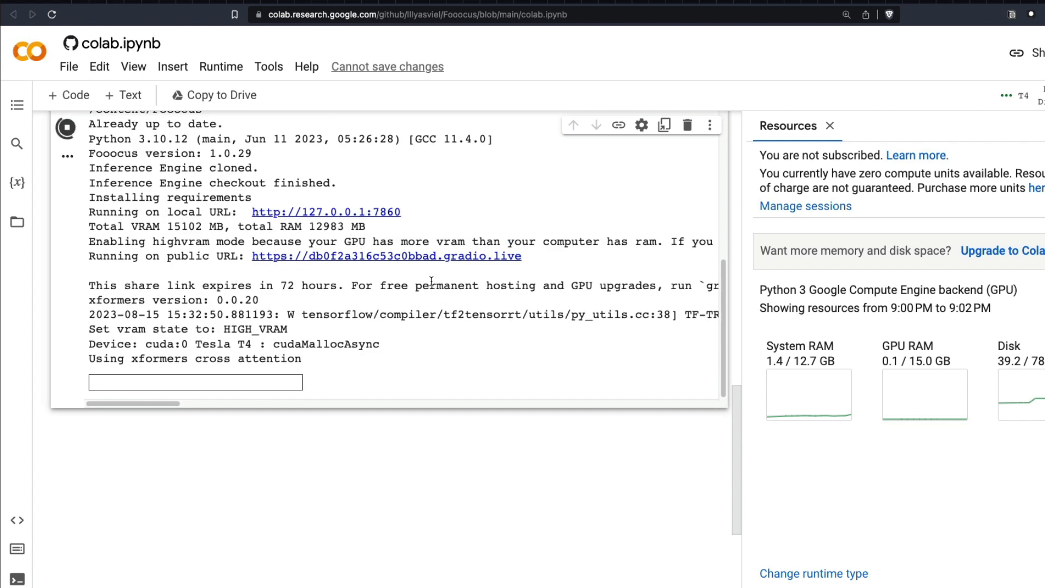
mouse_move(458, 260)
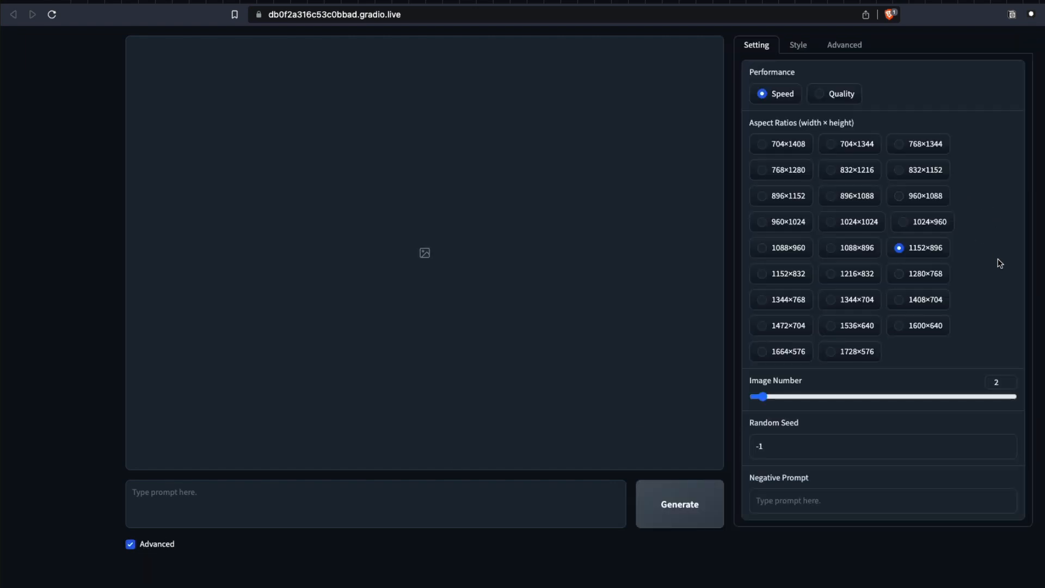
Browse the Setting, Style and Model tabs and inspect SDXL LoRA 2, leaving None.
left_click(844, 45)
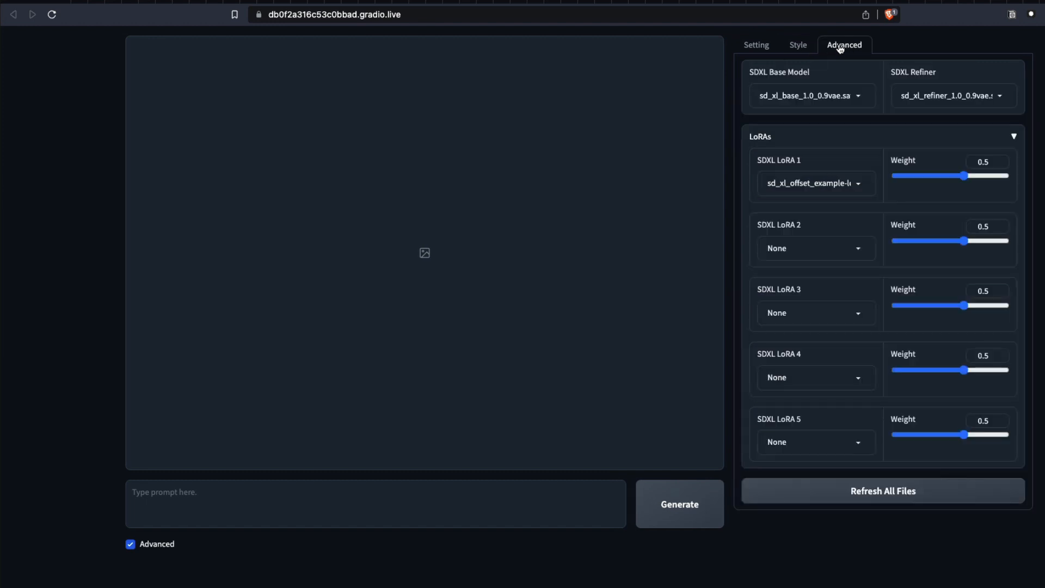
left_click(756, 46)
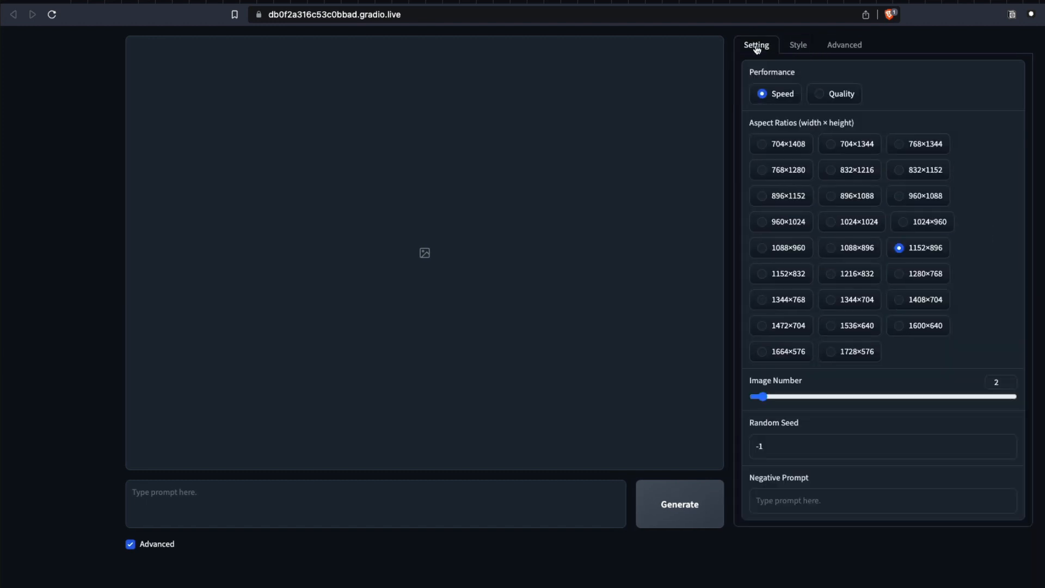
mouse_move(798, 45)
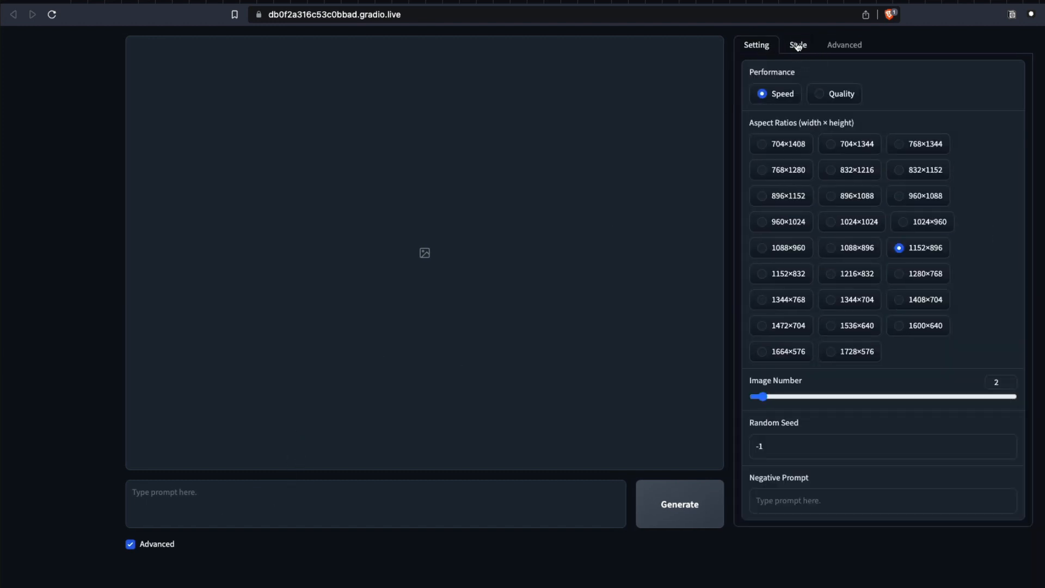
left_click(798, 45)
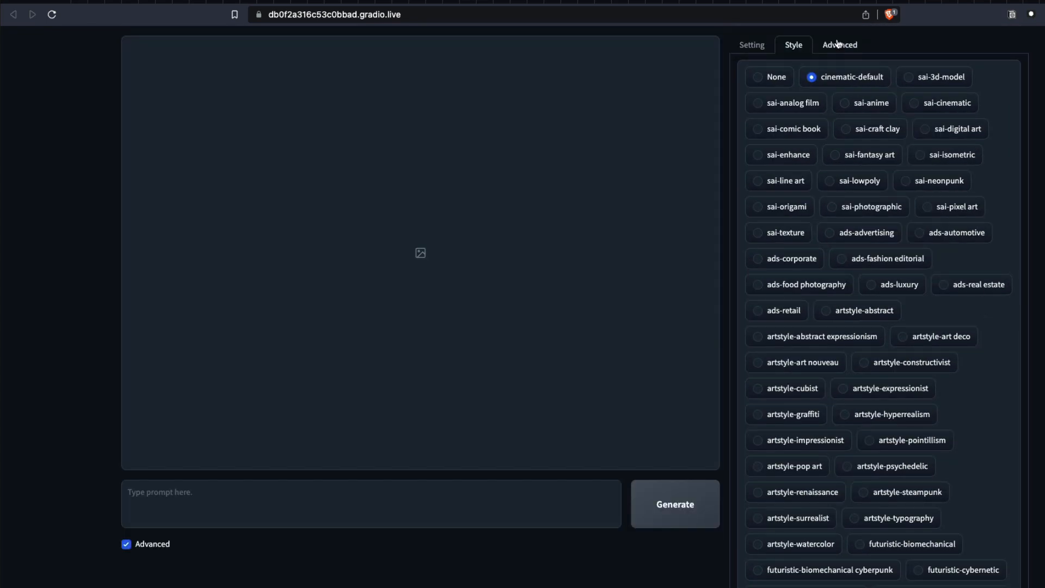
left_click(839, 45)
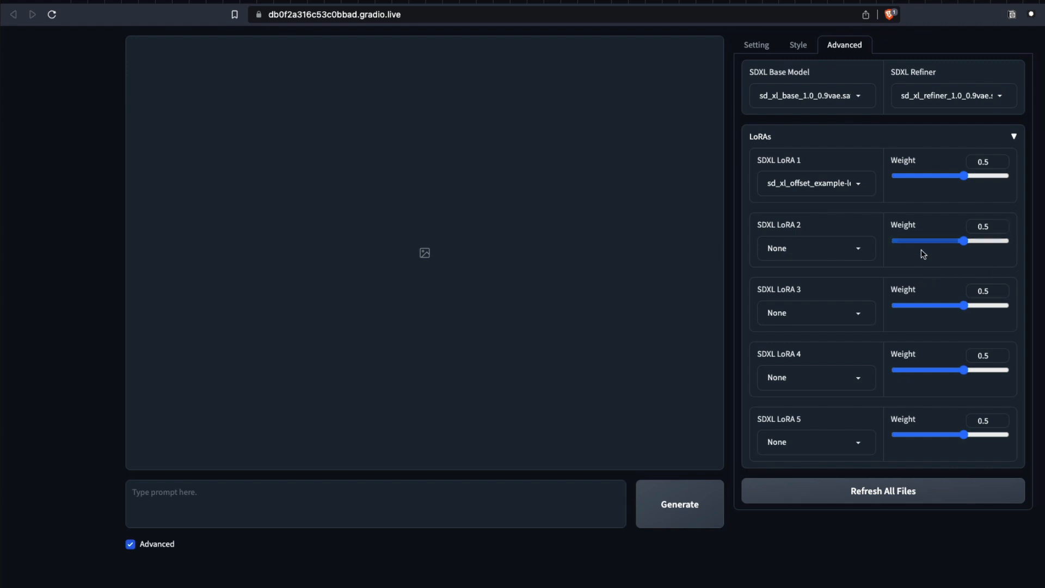
left_click(815, 248)
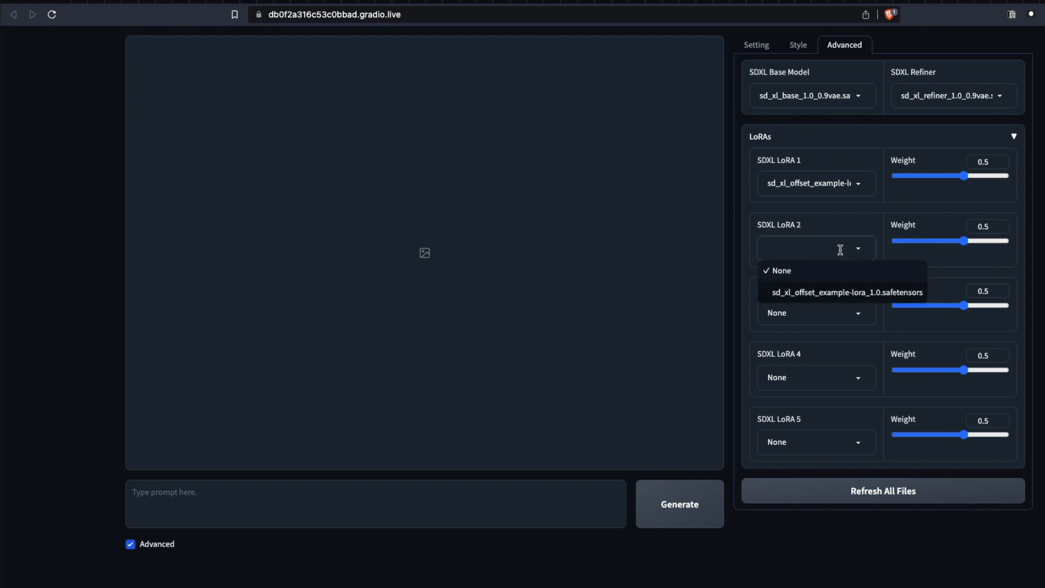
left_click(780, 271)
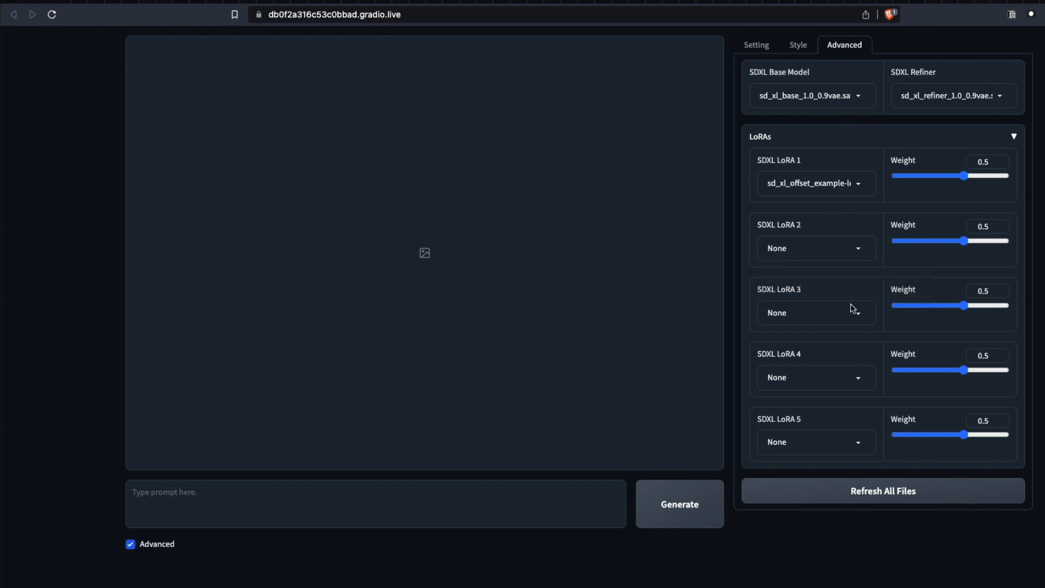
mouse_move(1038, 416)
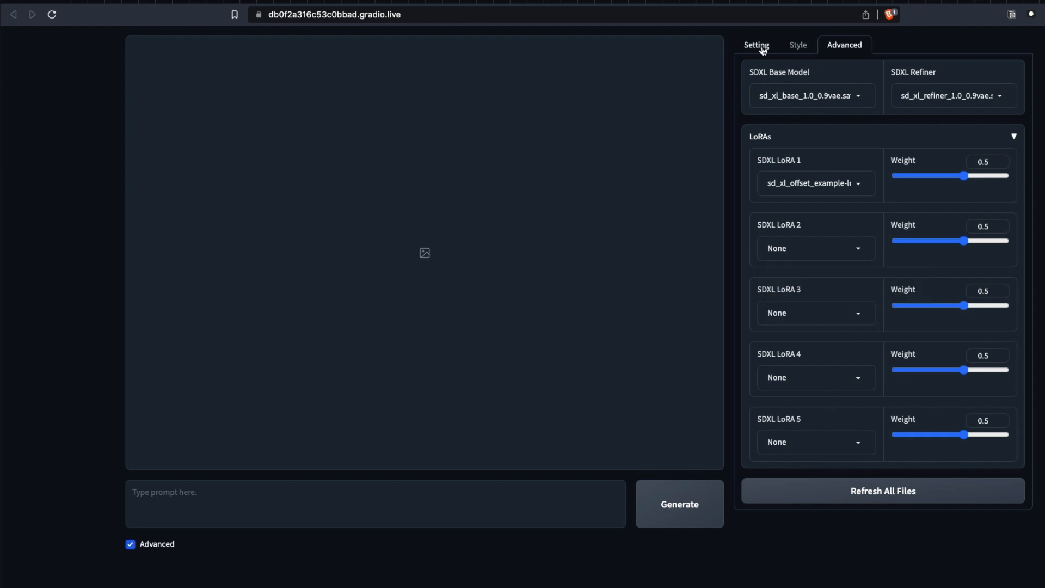
Return to performance settings, untick Advanced, and focus the prompt box.
left_click(755, 45)
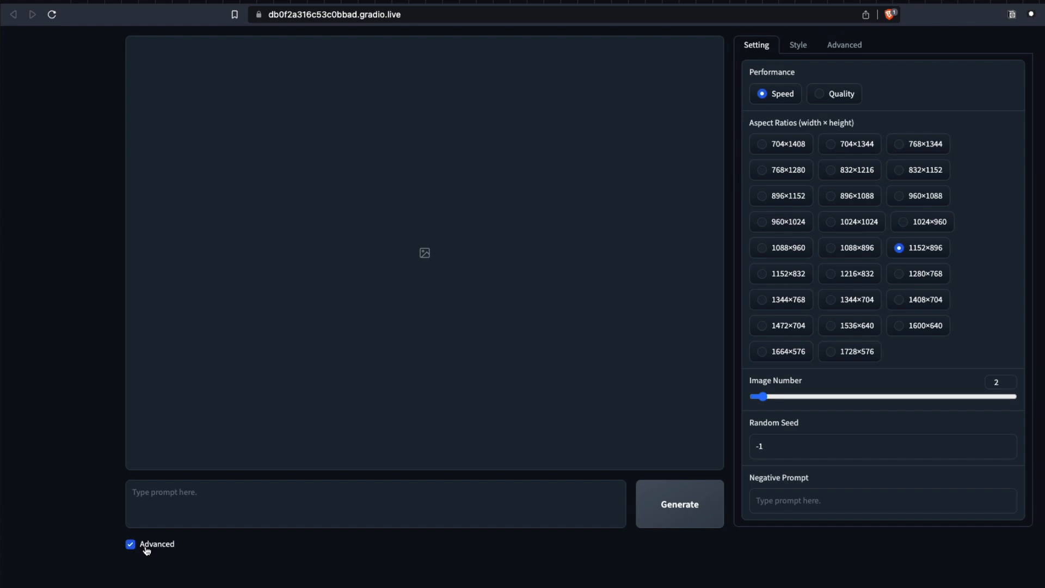
left_click(130, 544)
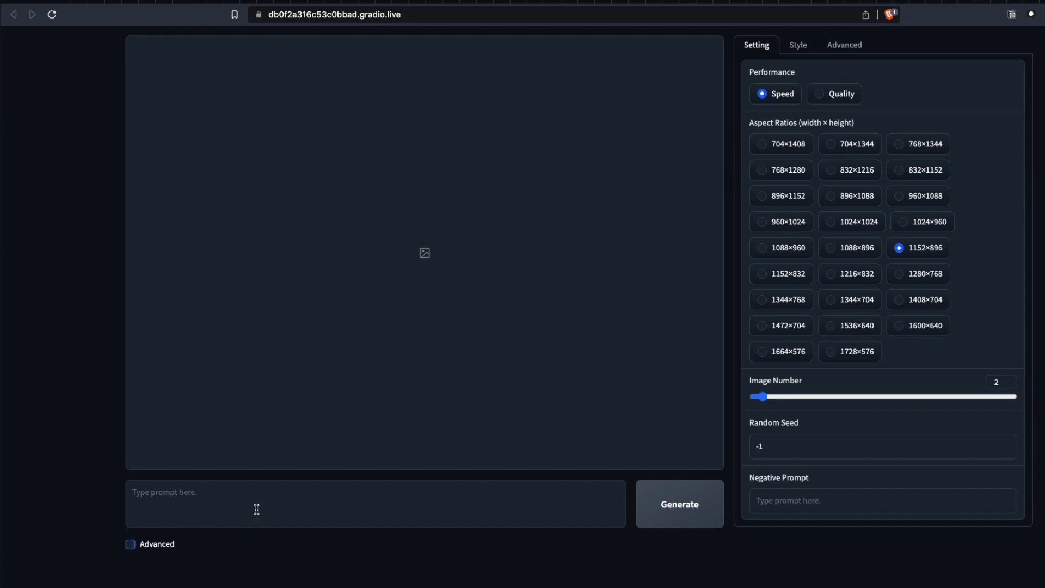
left_click(680, 503)
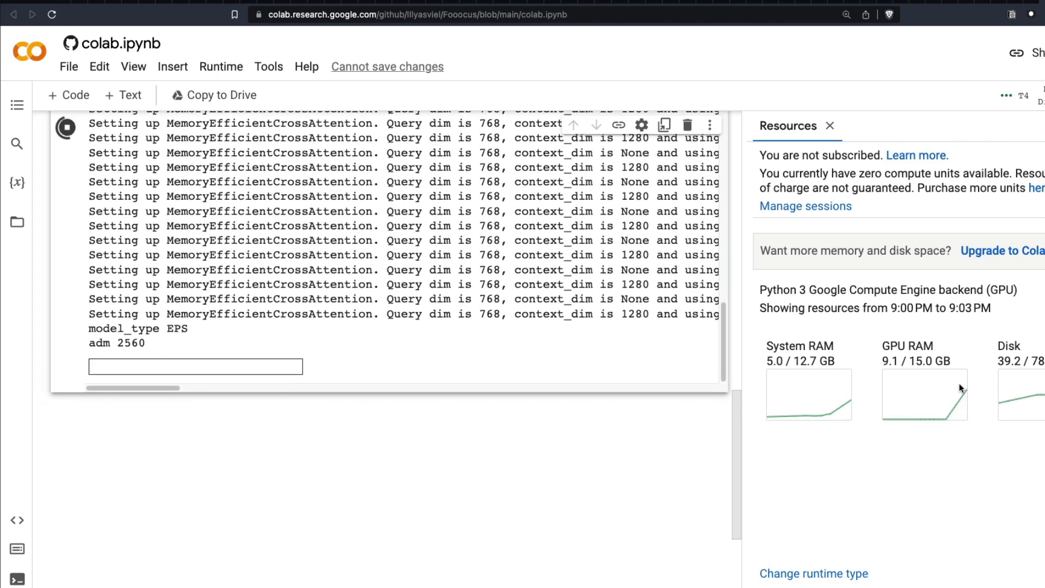
mouse_move(958, 446)
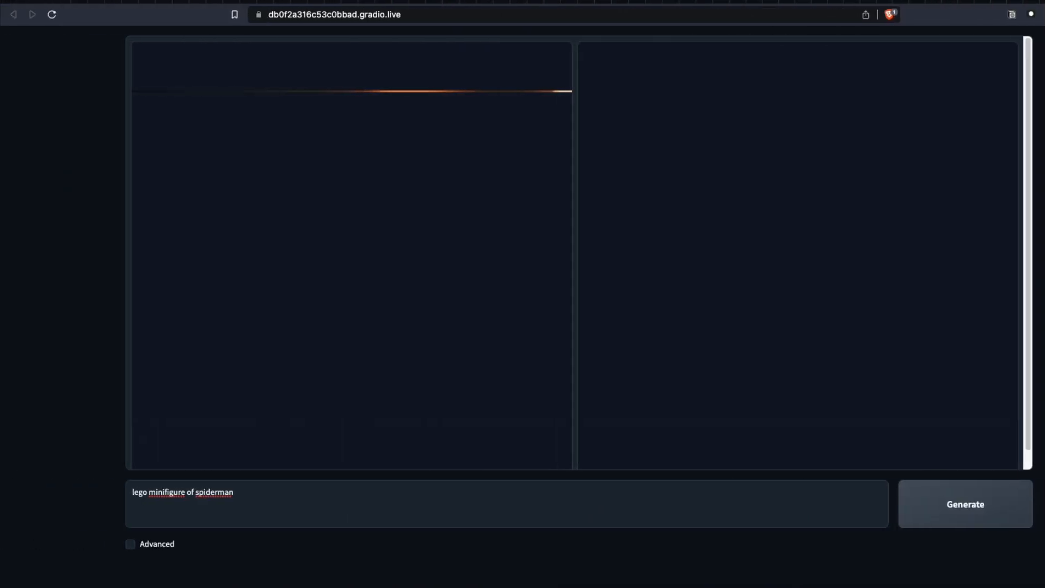
Re-enable Advanced, choose Quality performance, and set Image Number to 1.
left_click(965, 504)
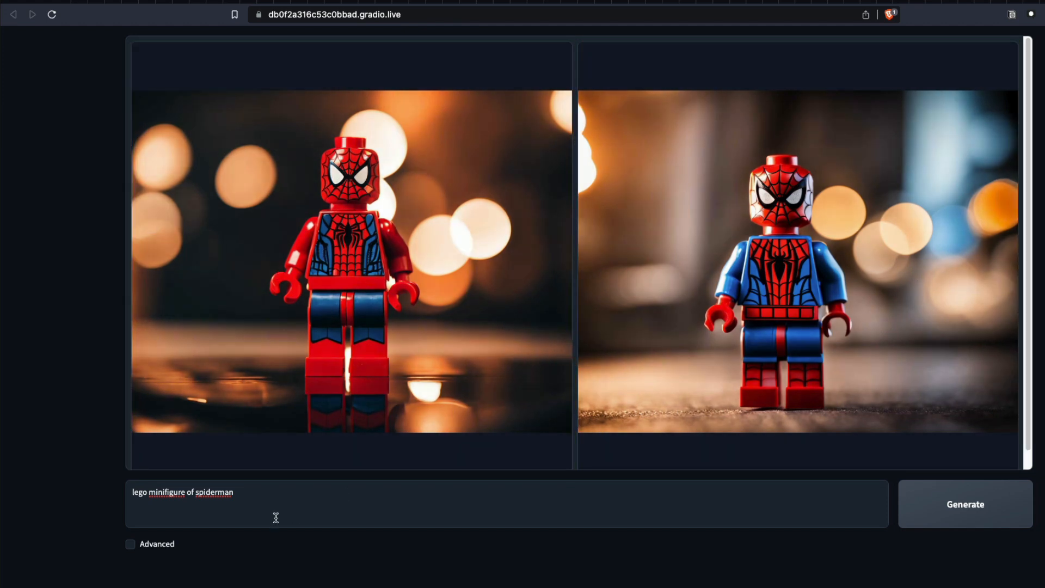
left_click(131, 543)
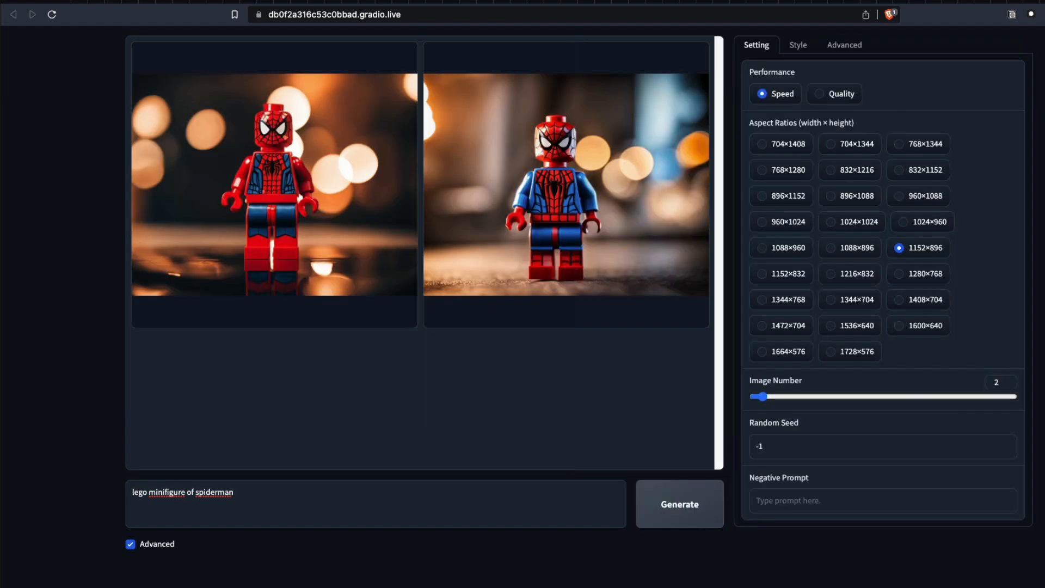
mouse_move(907, 285)
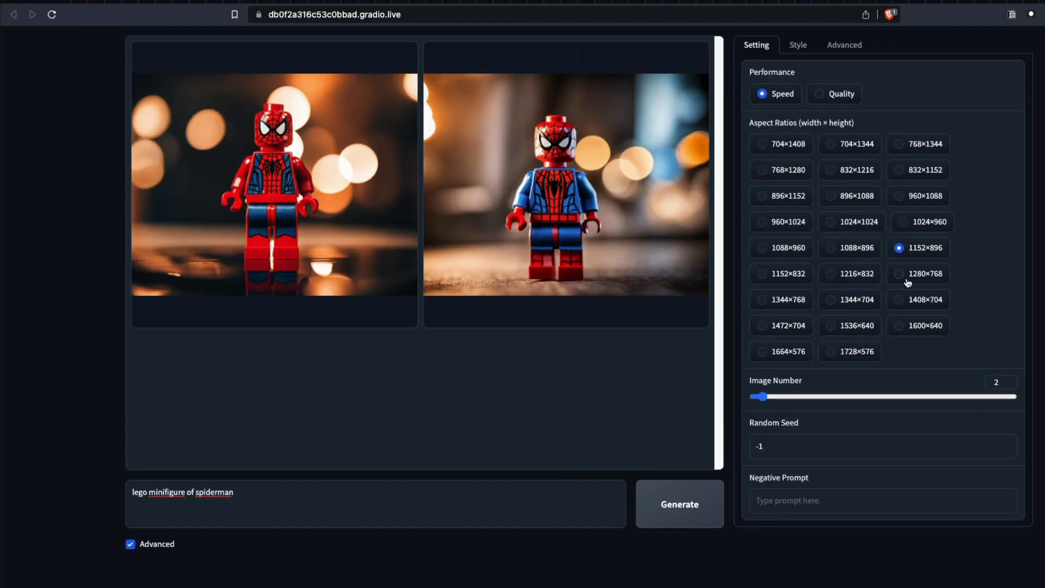
mouse_move(776, 164)
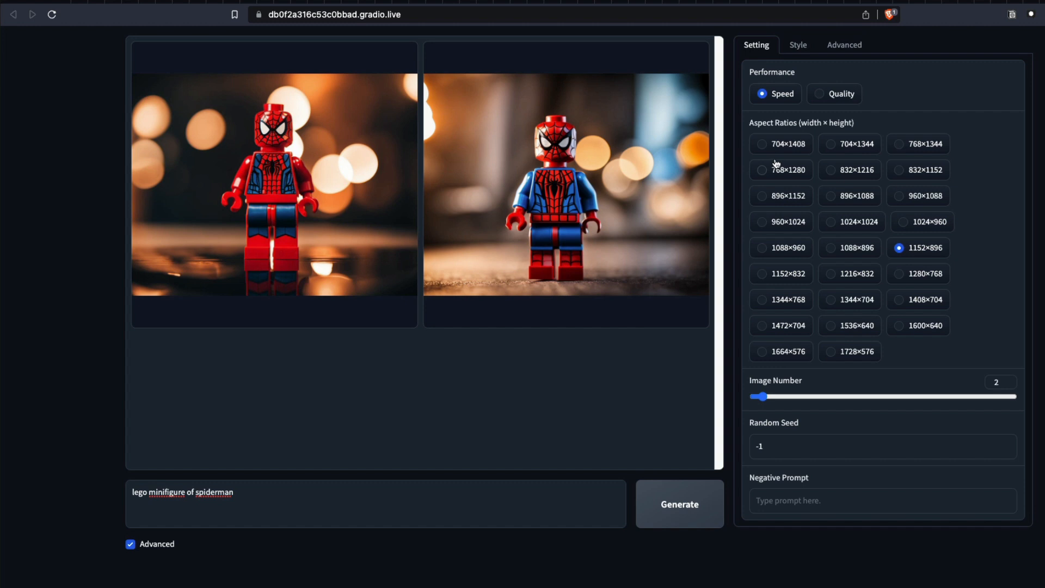
mouse_move(828, 148)
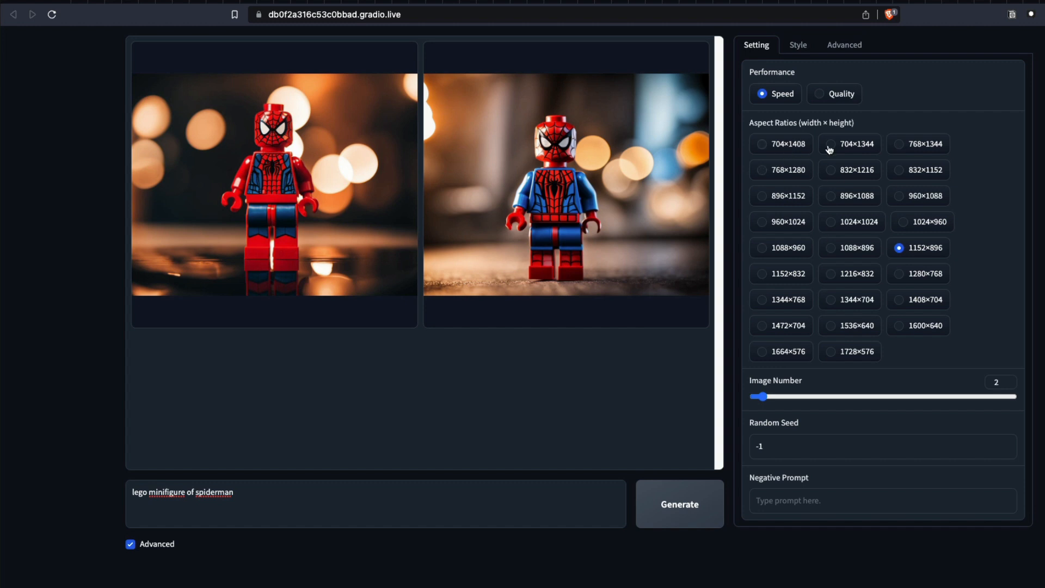
mouse_move(826, 98)
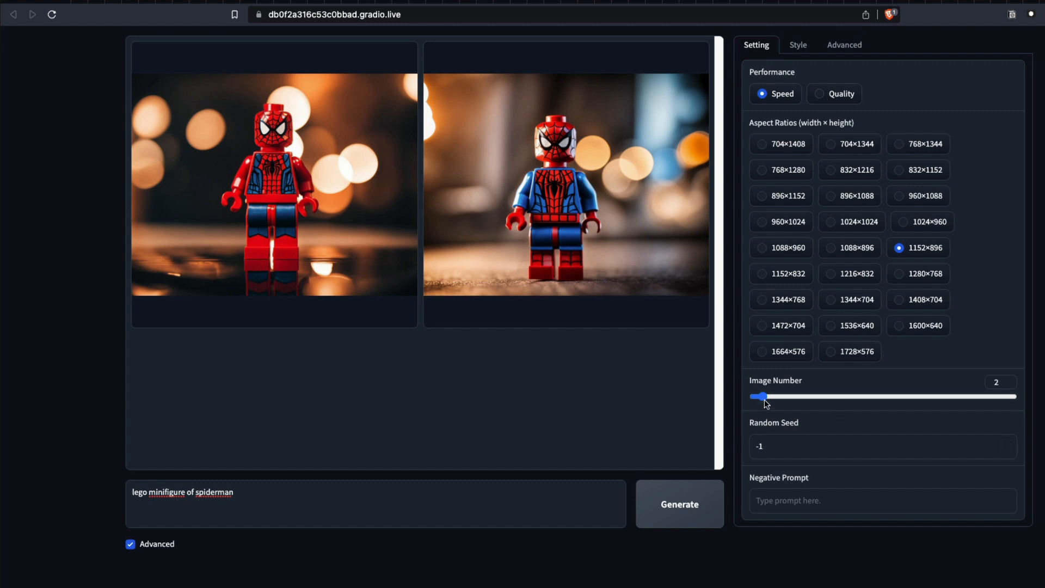
left_click(819, 94)
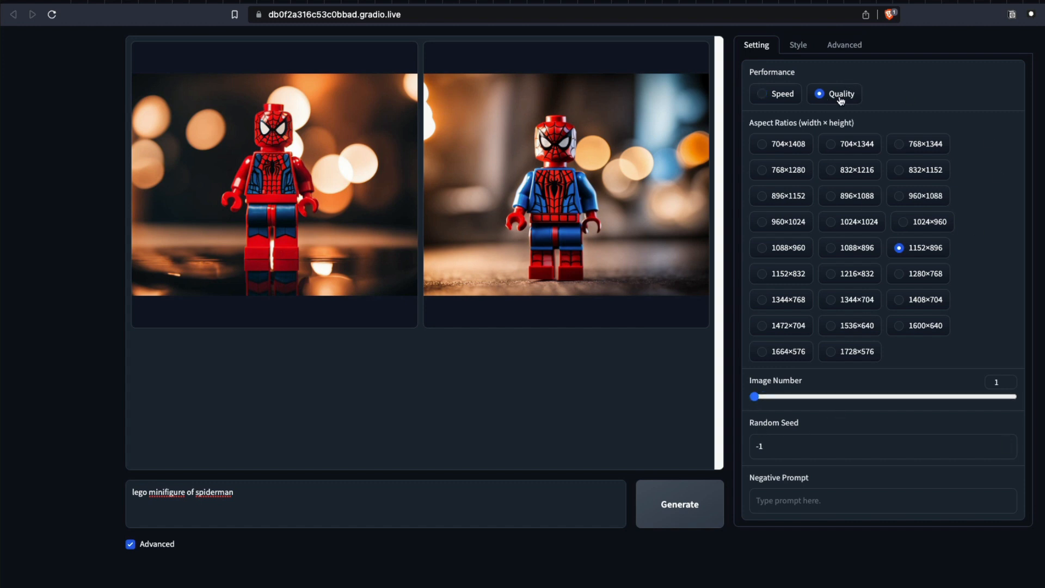
Select the sai-anime style and change the prompt to 'a beautiful portrait of a young kid'.
left_click(792, 44)
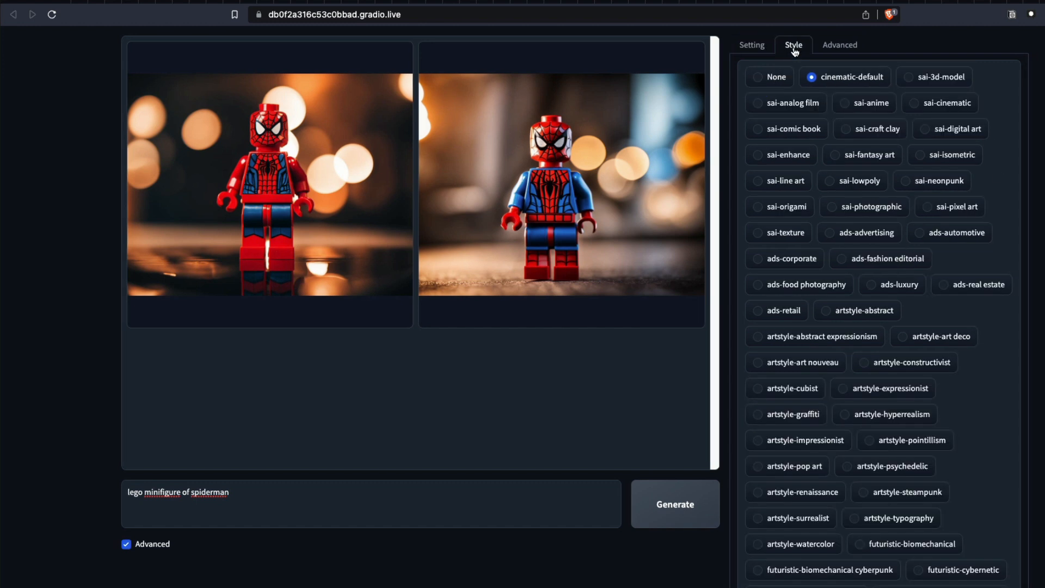
mouse_move(992, 383)
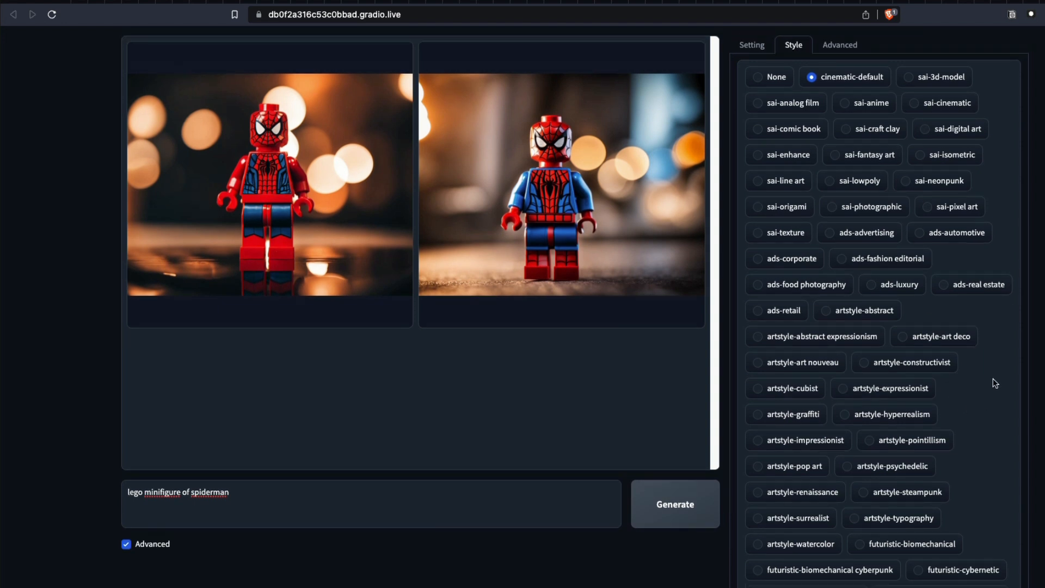
mouse_move(790, 105)
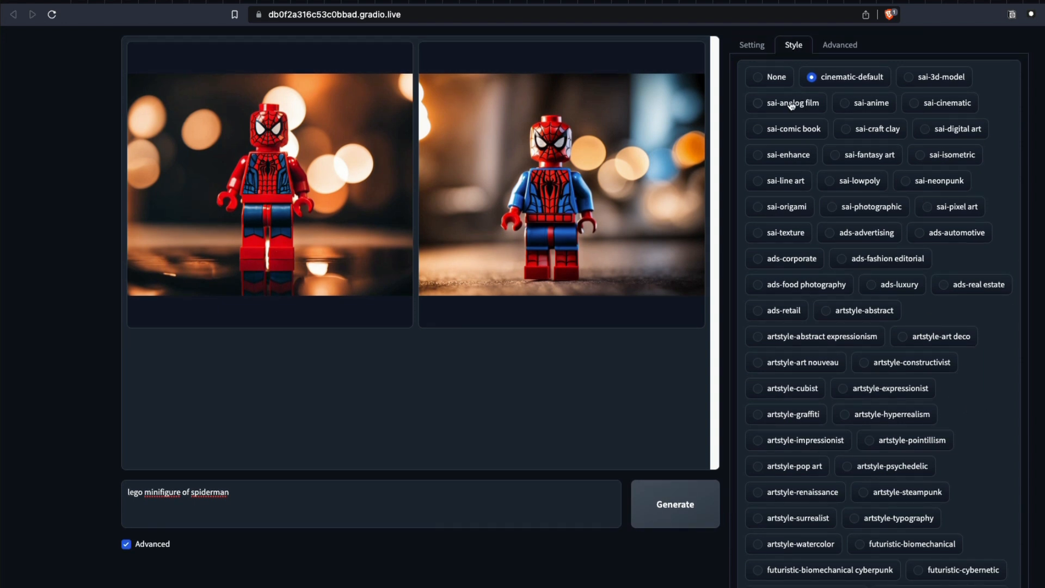
left_click(842, 102)
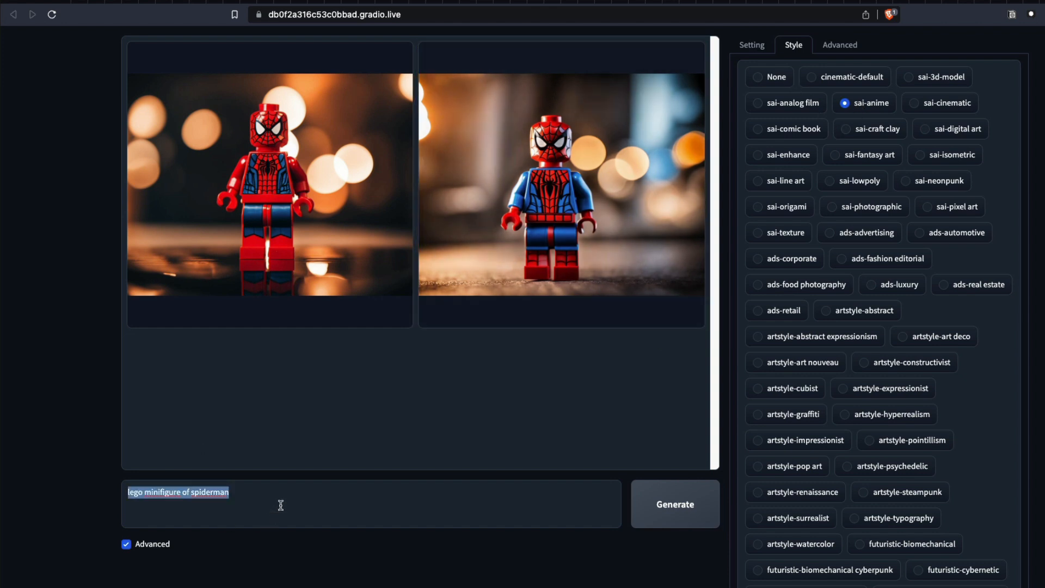
type("a beaut")
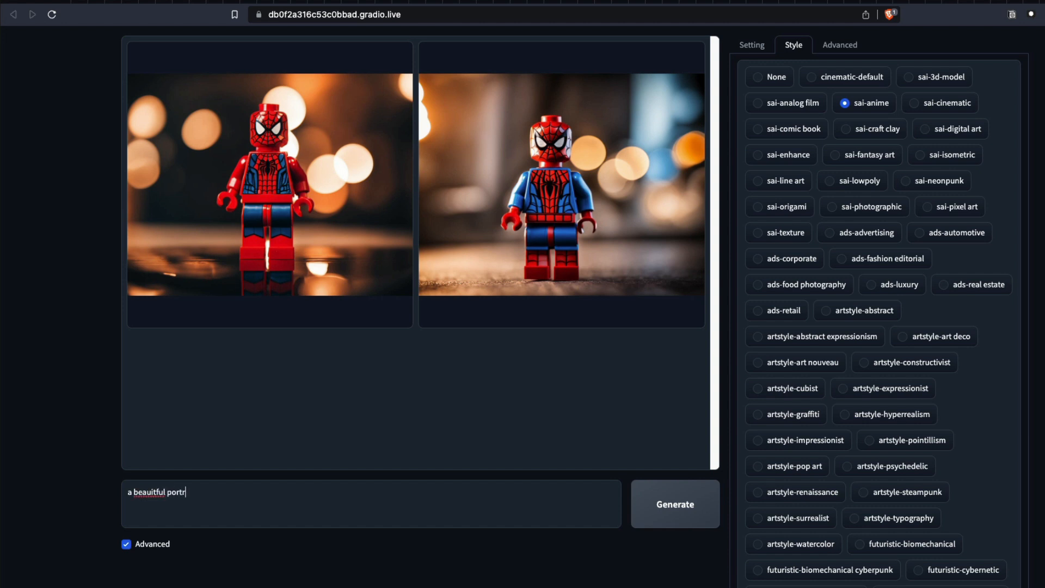
type("ait of a young")
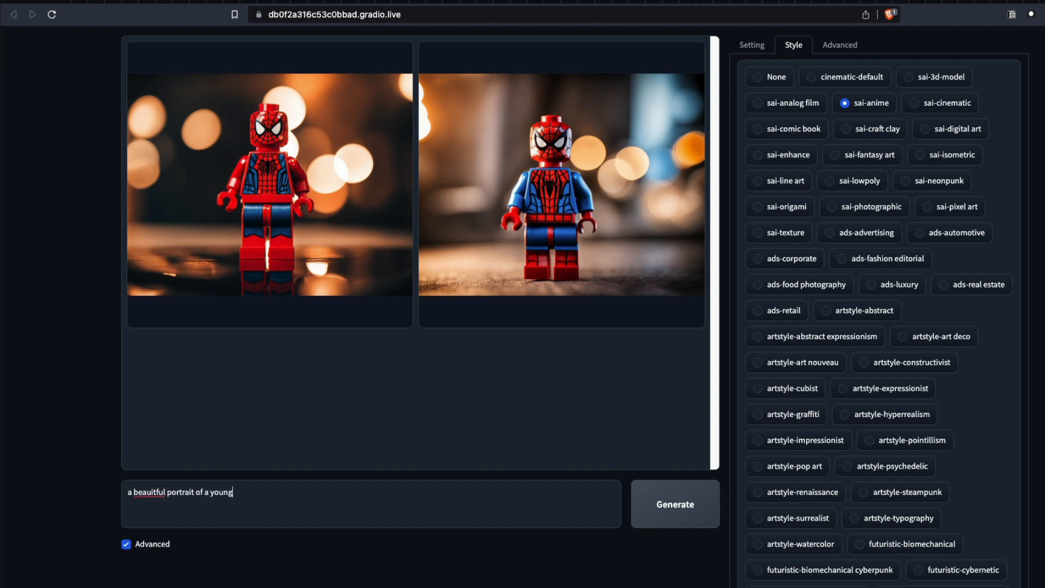
type("kid")
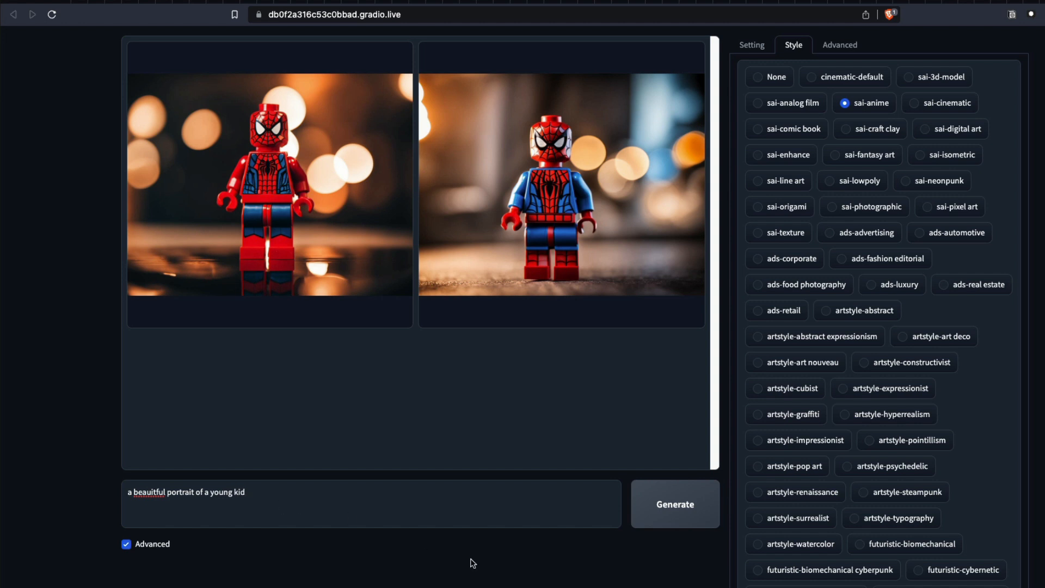
Generate the anime-style portrait of the young kid.
left_click(675, 504)
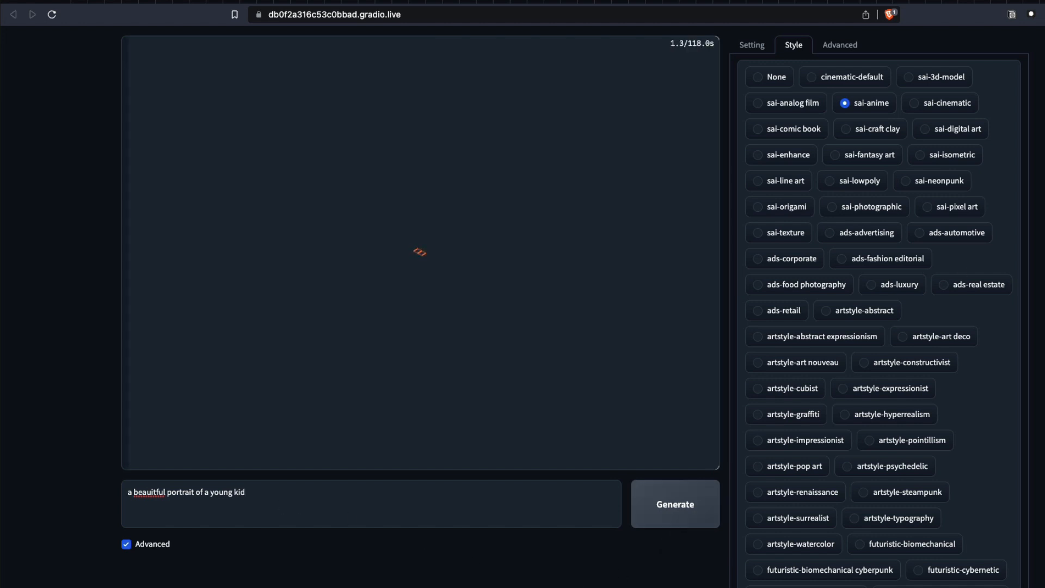
left_click(675, 504)
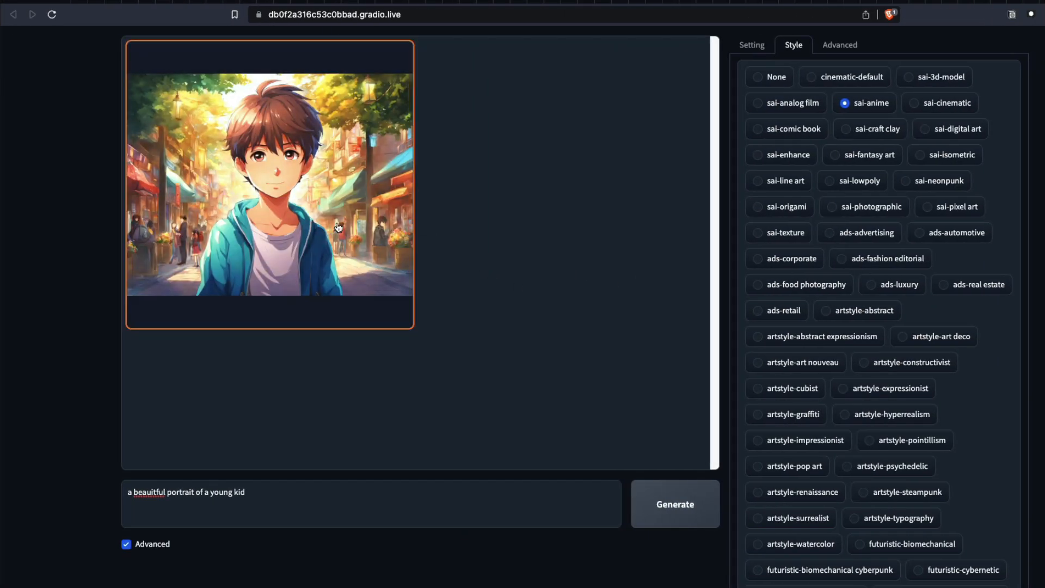
mouse_move(303, 198)
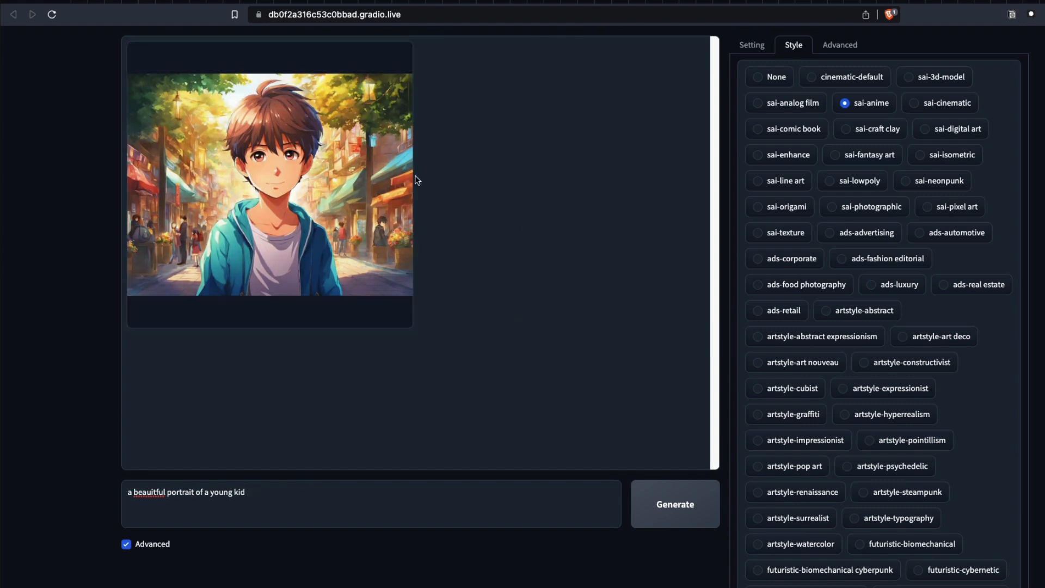
mouse_move(221, 334)
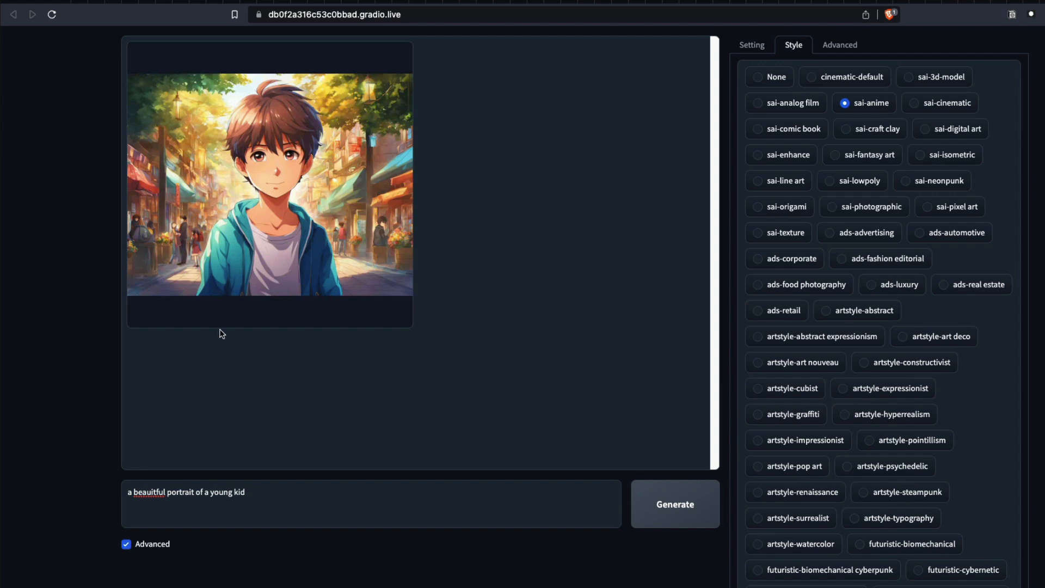
scroll("down", 3)
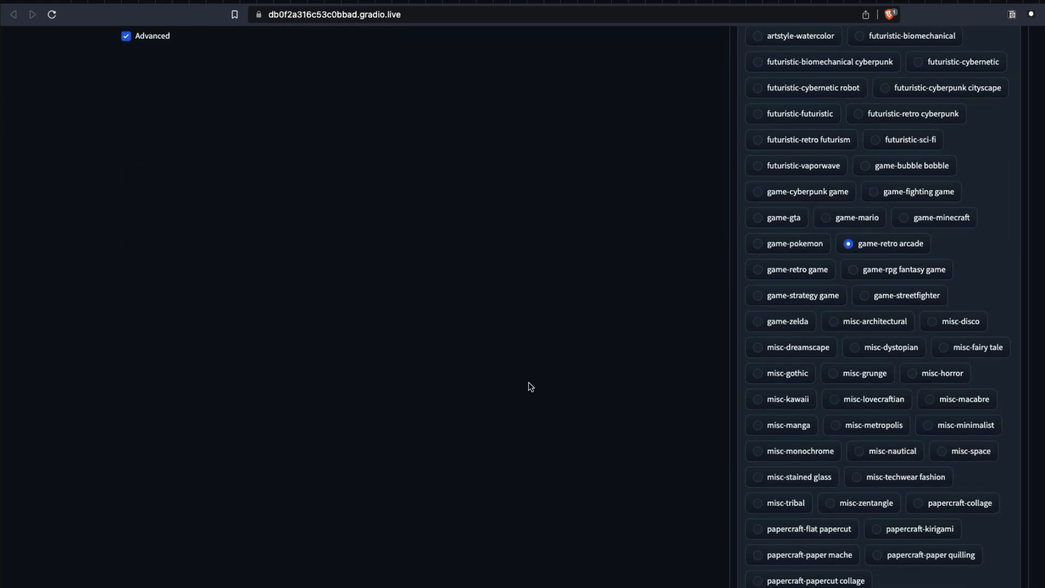
Choose the game-retro arcade style and generate the pixel-art kid portrait.
left_click(674, 504)
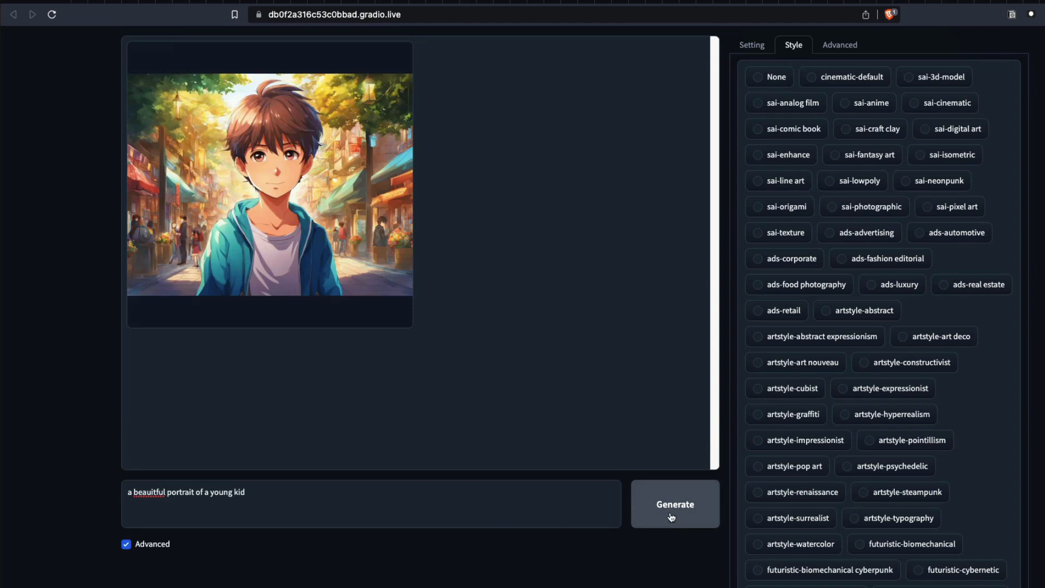
left_click(675, 504)
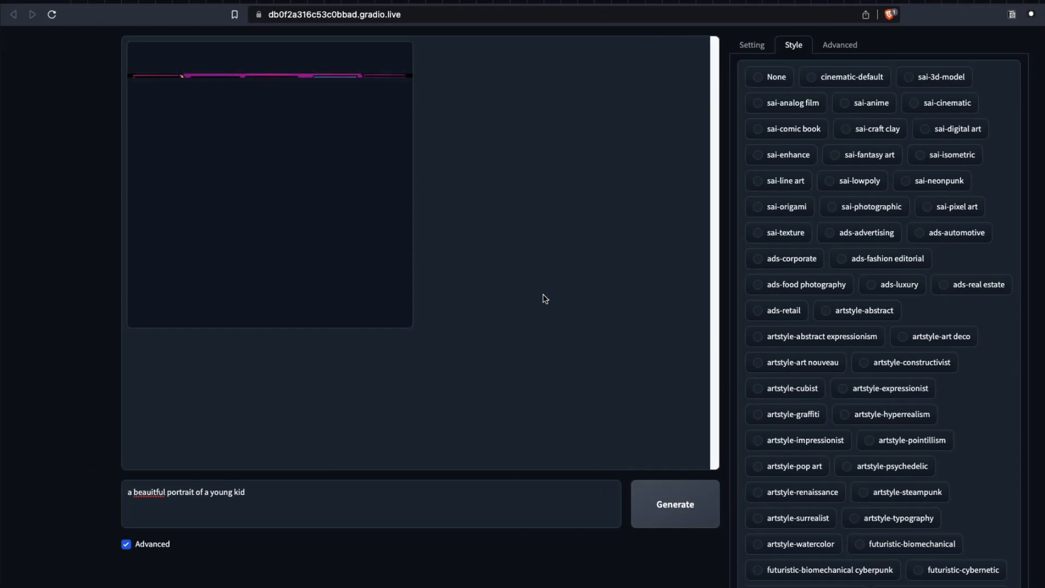
left_click(675, 503)
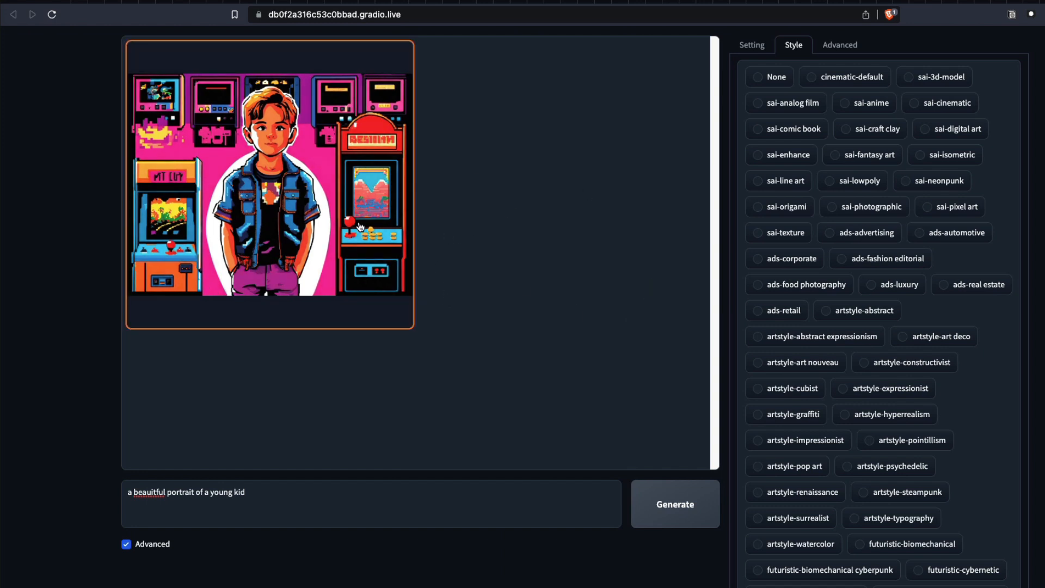
mouse_move(298, 207)
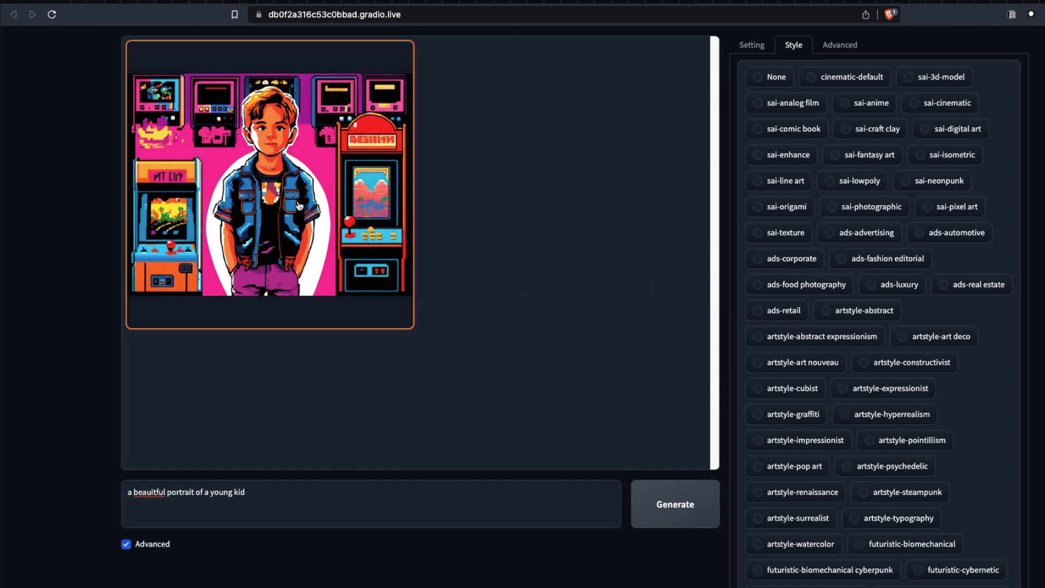
Save the arcade portrait as image (2) in the Downloads-inside folder.
right_click(299, 205)
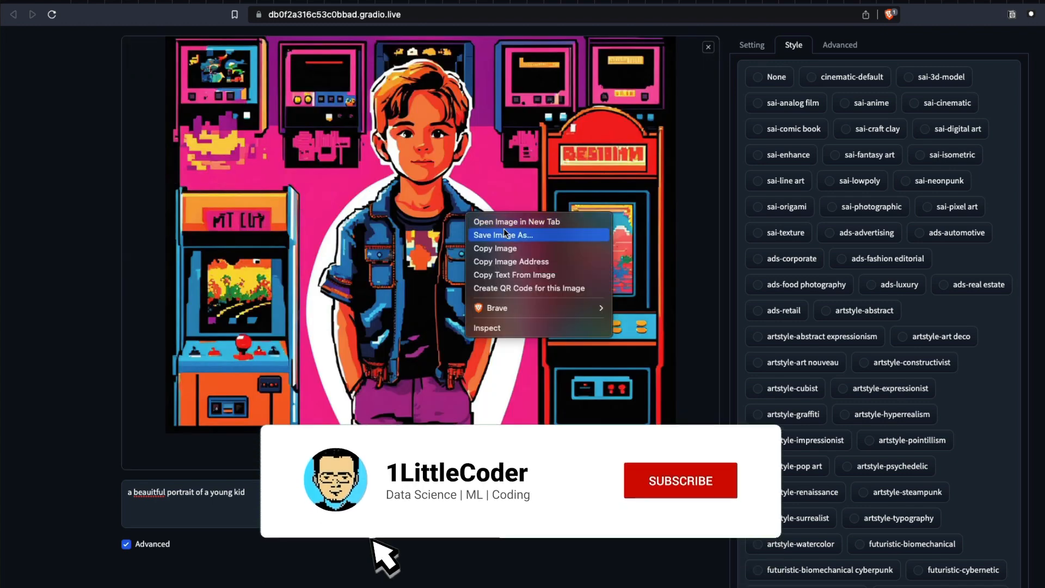
left_click(504, 235)
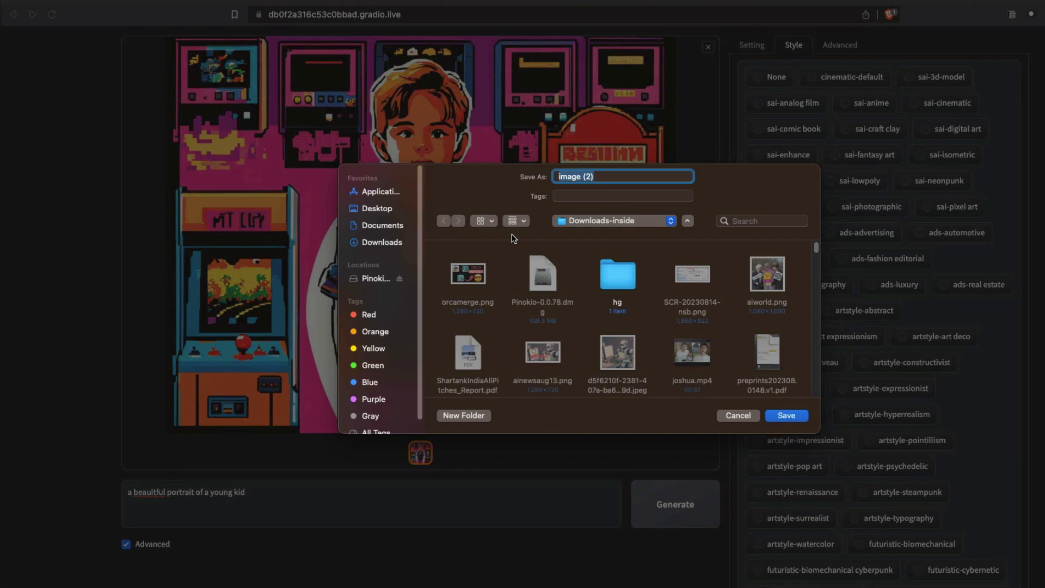
left_click(786, 415)
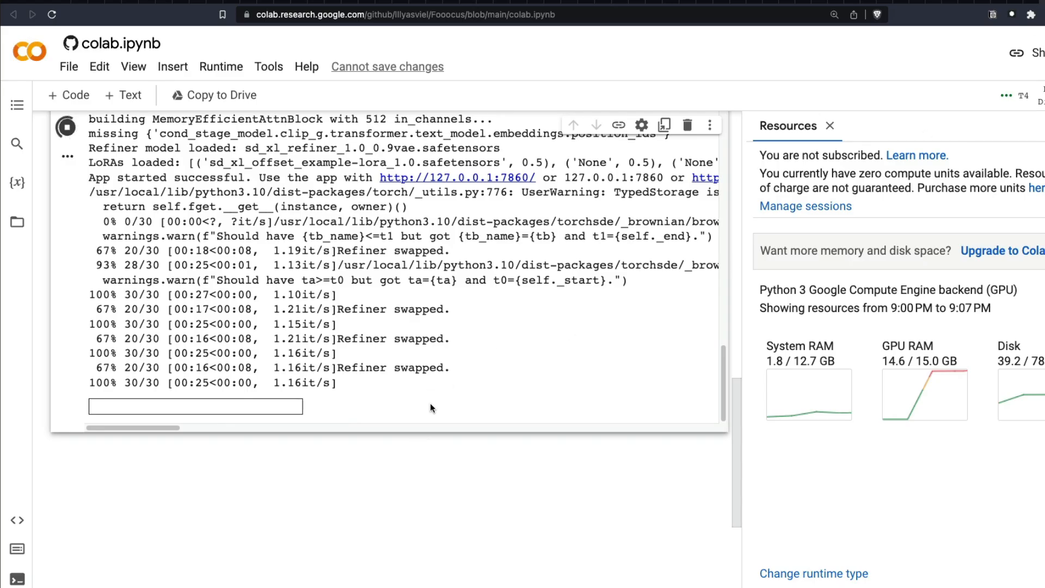
Request a runtime restart, then expand Fooocus > models in the file browser.
left_click(221, 66)
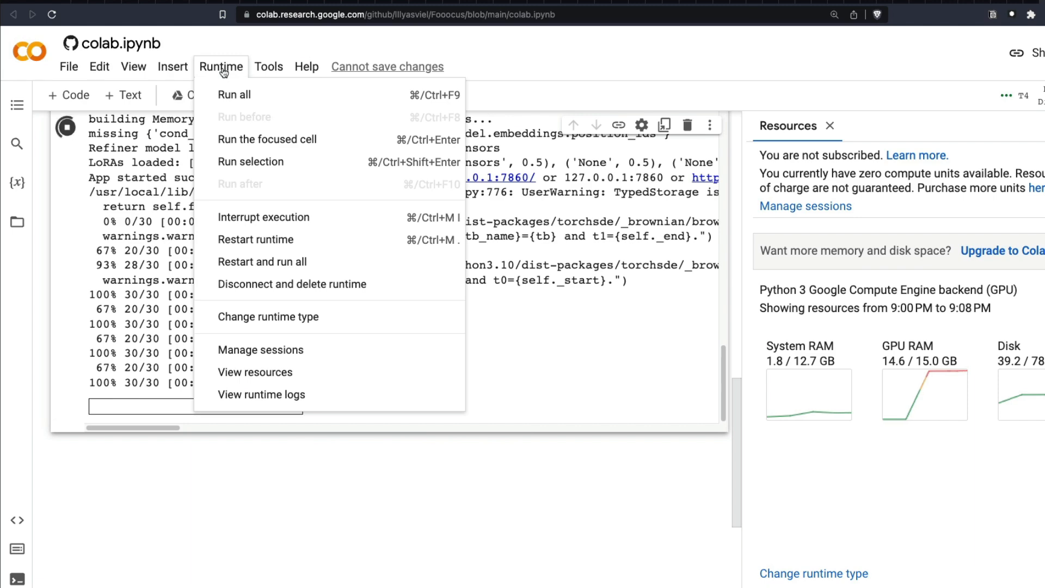
mouse_move(282, 244)
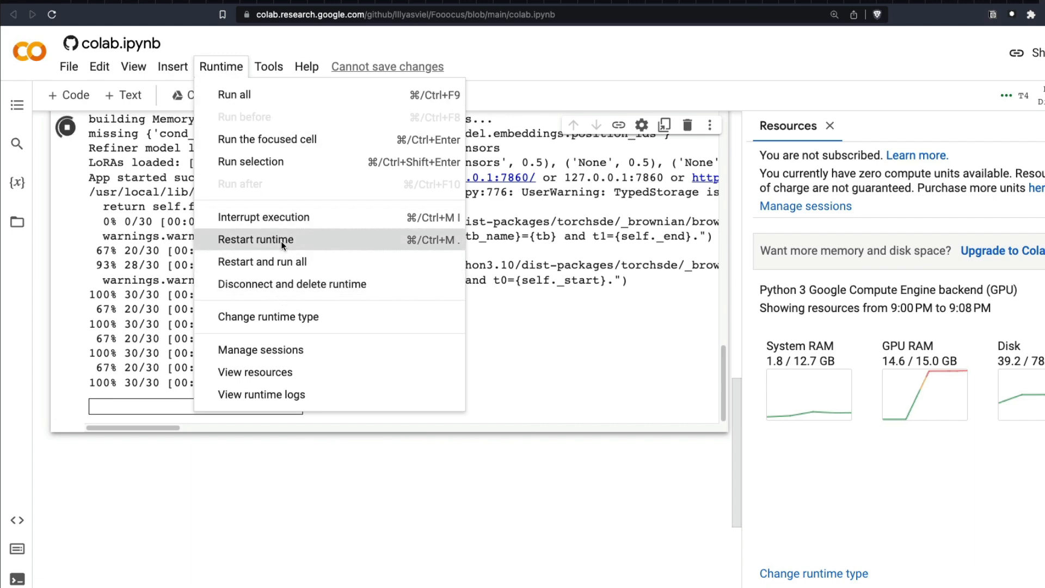
left_click(255, 239)
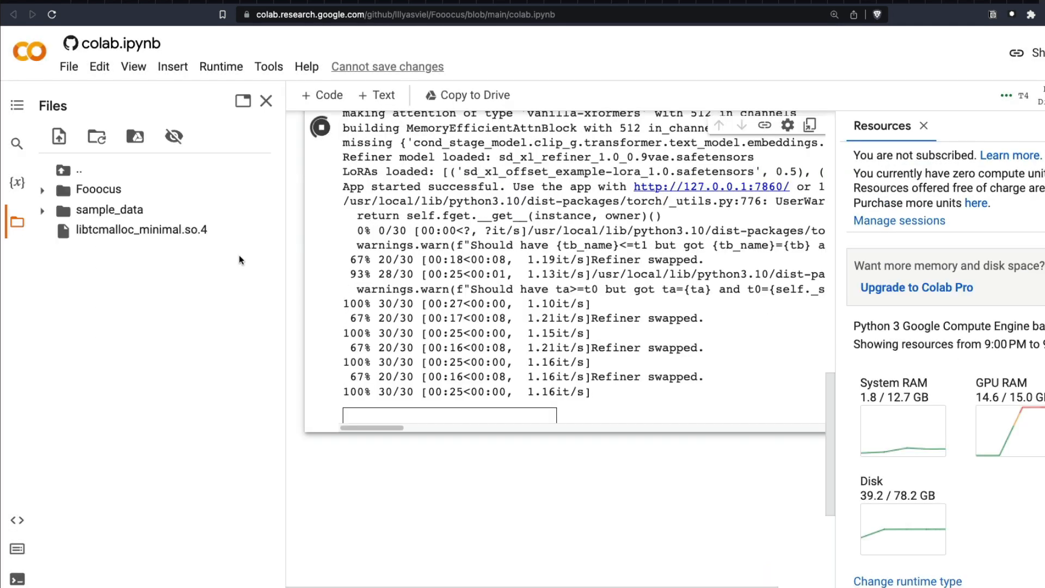
left_click(42, 189)
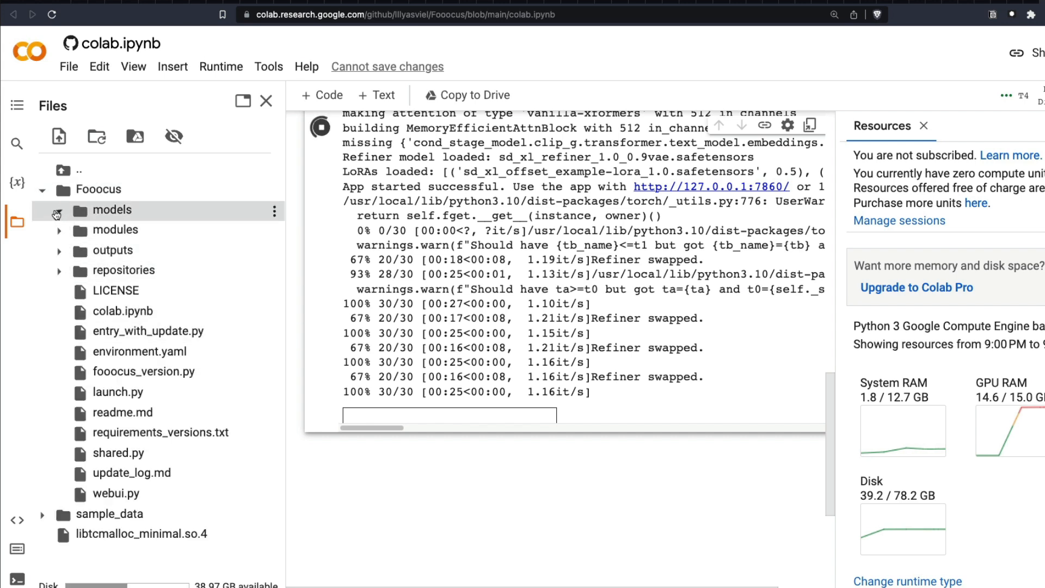
left_click(59, 210)
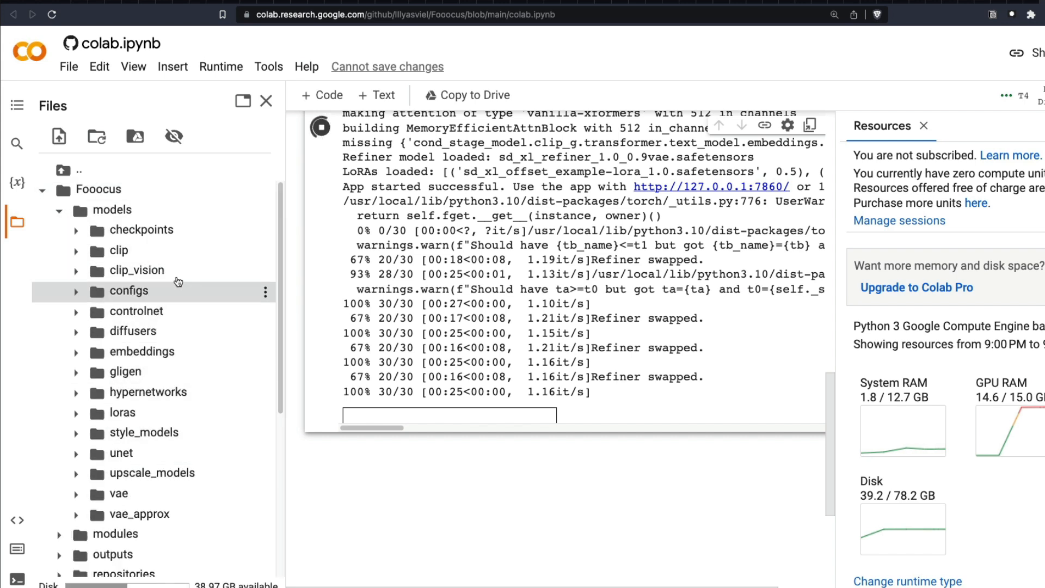
mouse_move(245, 42)
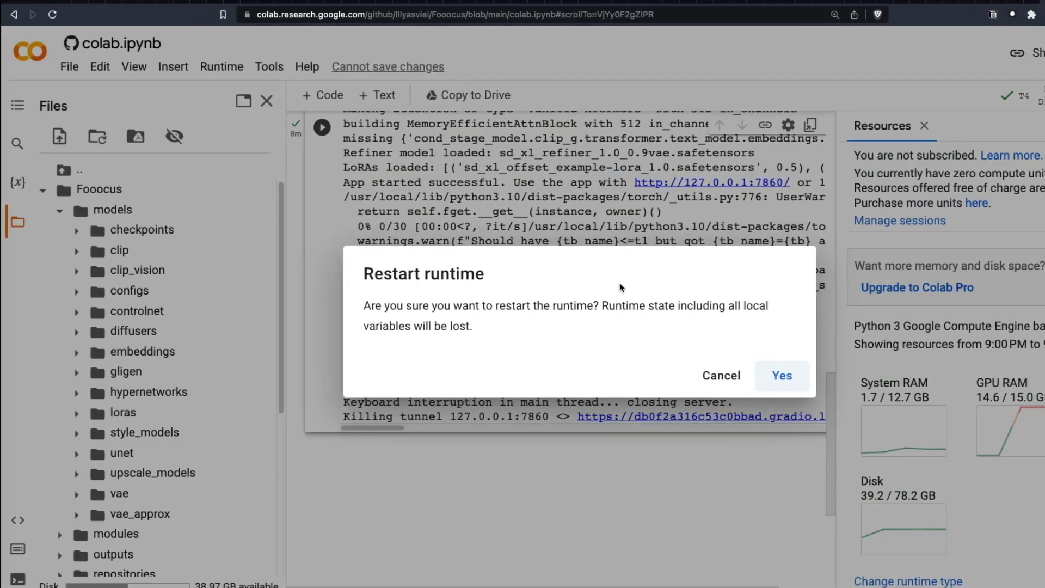
Confirm the restart and rerun the cell that relaunches Fooocus with sharing.
left_click(781, 376)
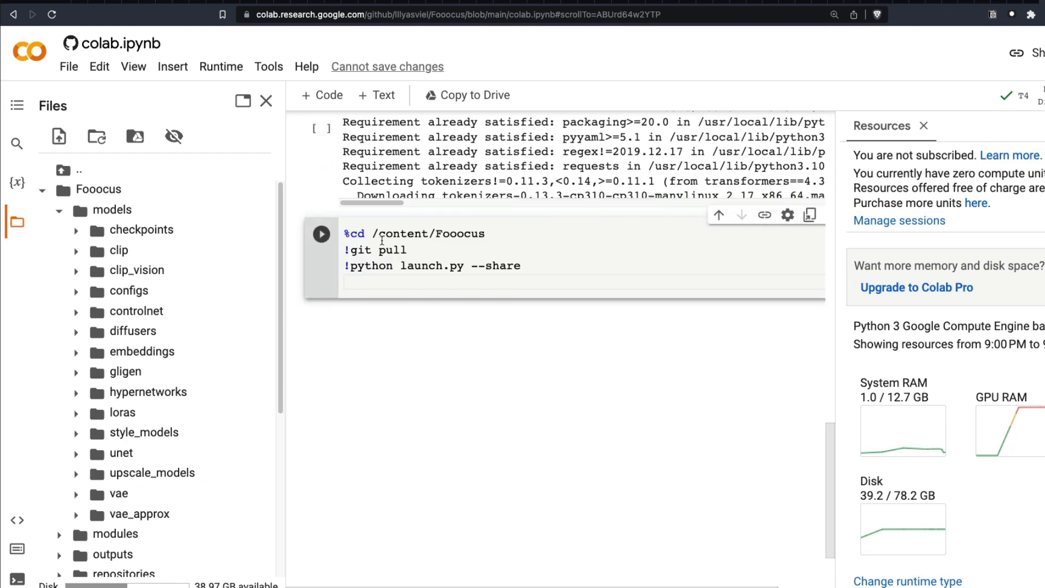
double_click(372, 250)
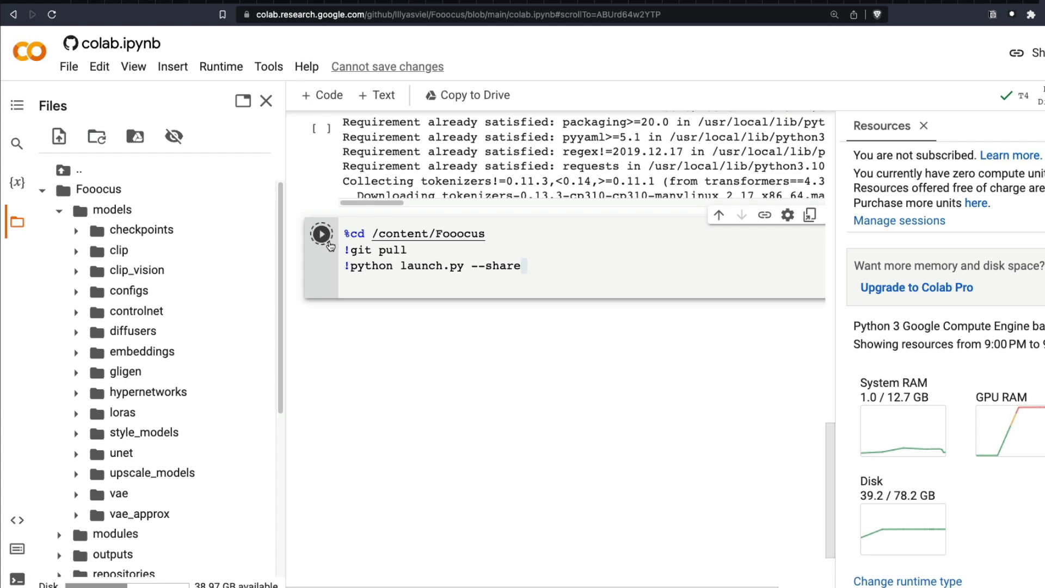
left_click(321, 234)
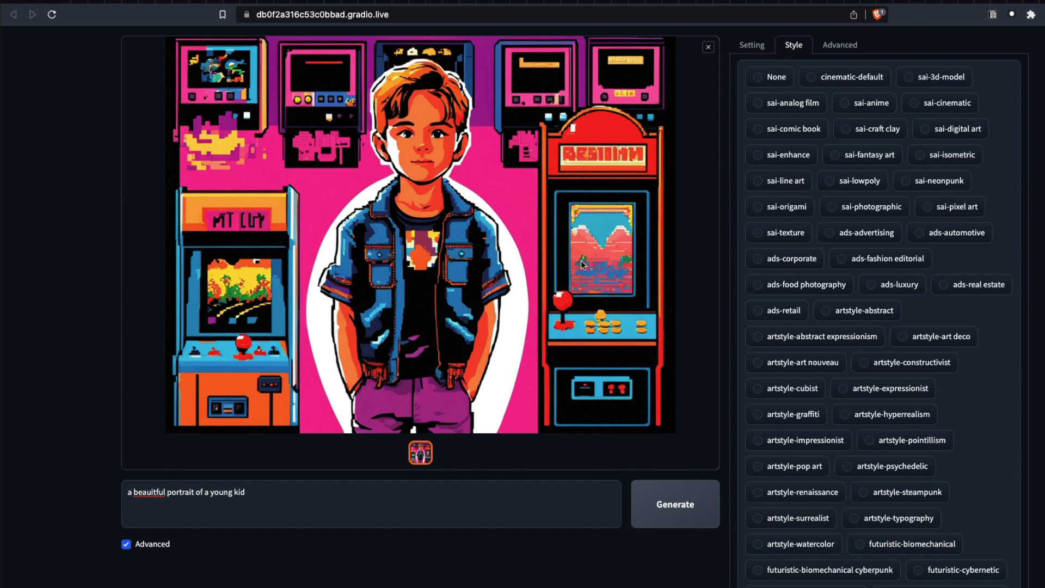
mouse_move(743, 369)
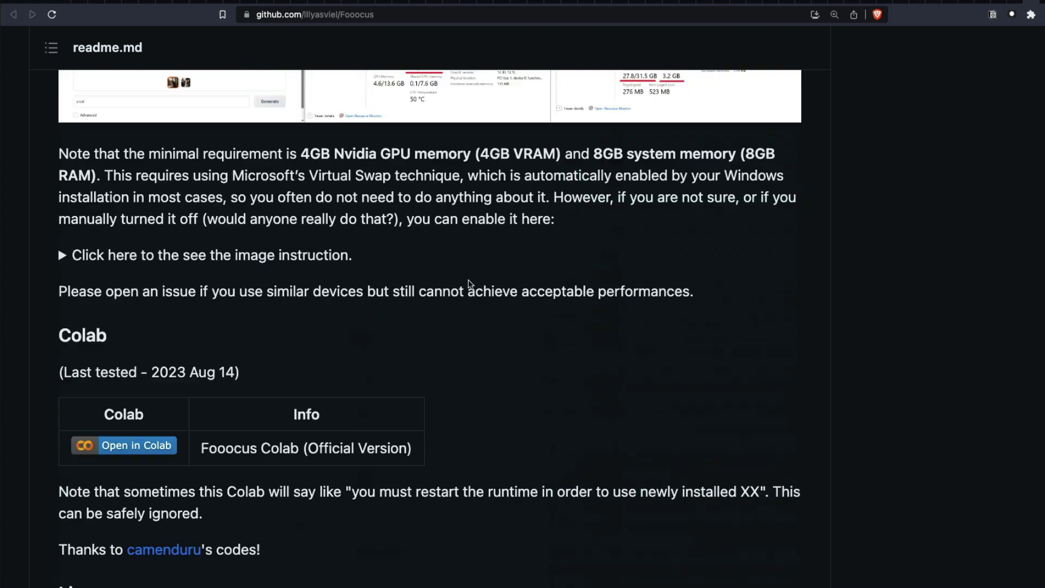
Skim the Fooocus readme and return to the Colab notebook tab.
scroll("down", 3)
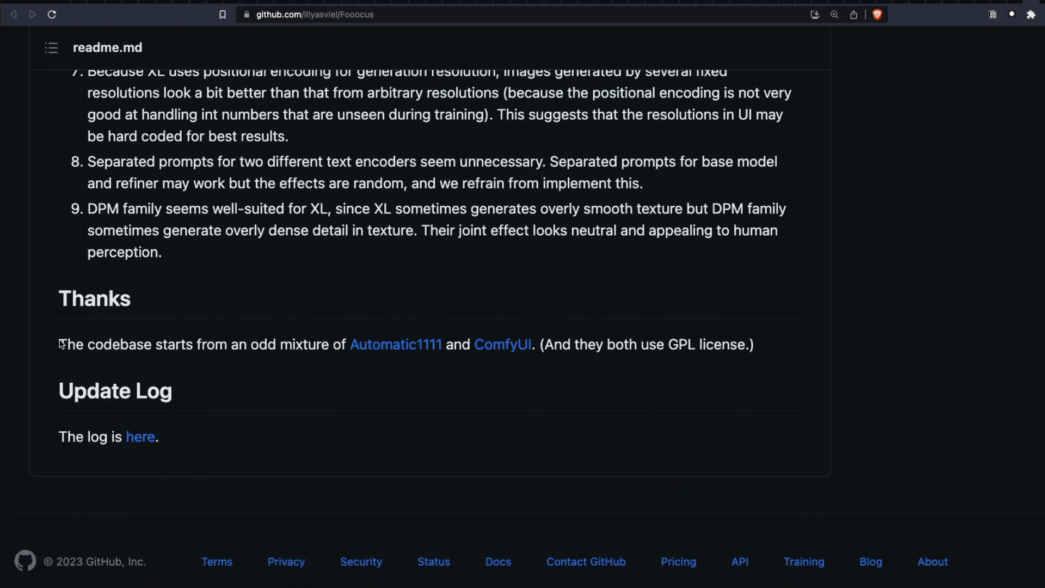
scroll("up", 3)
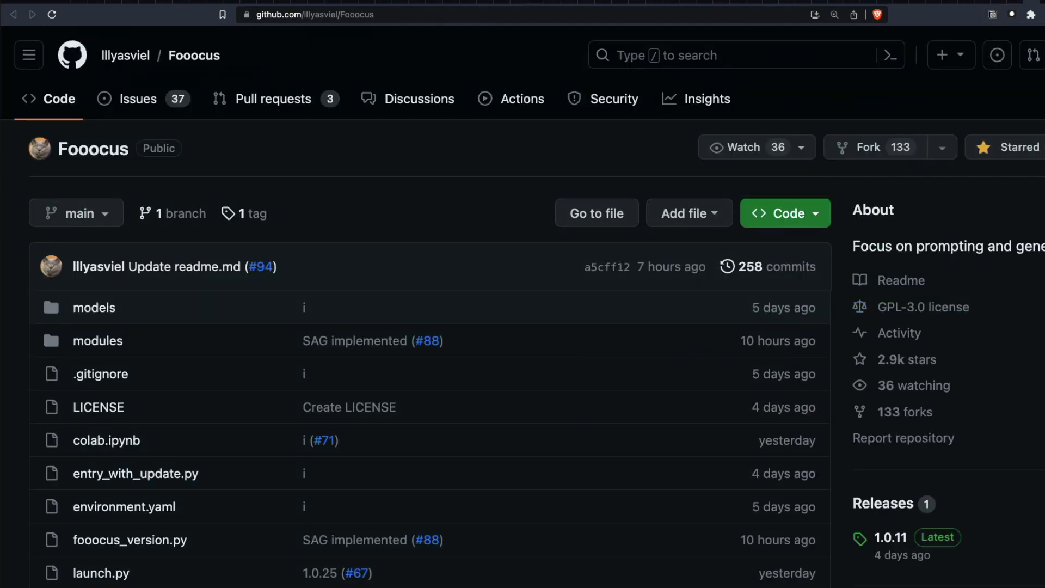
left_click(106, 441)
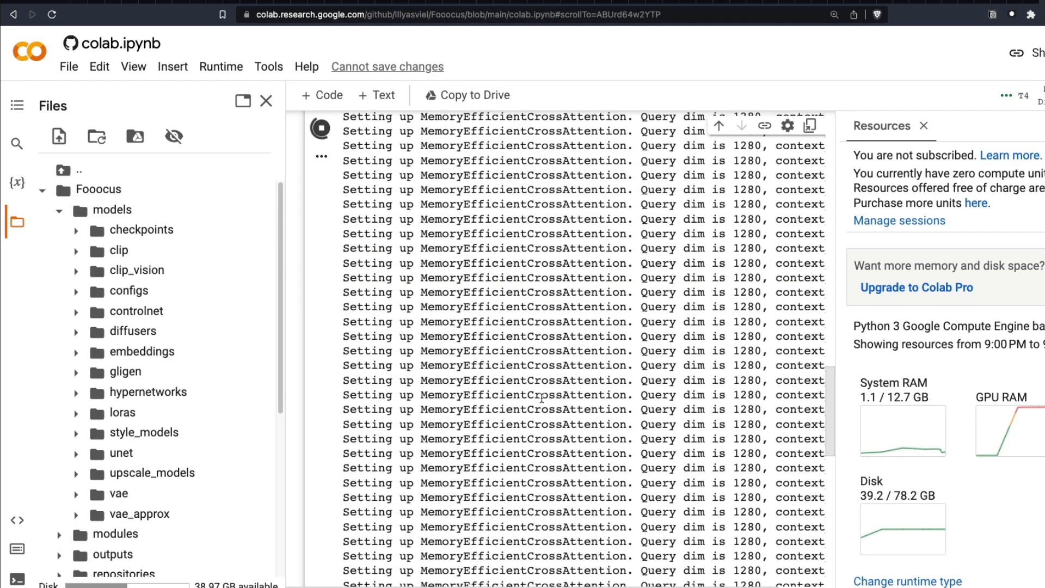